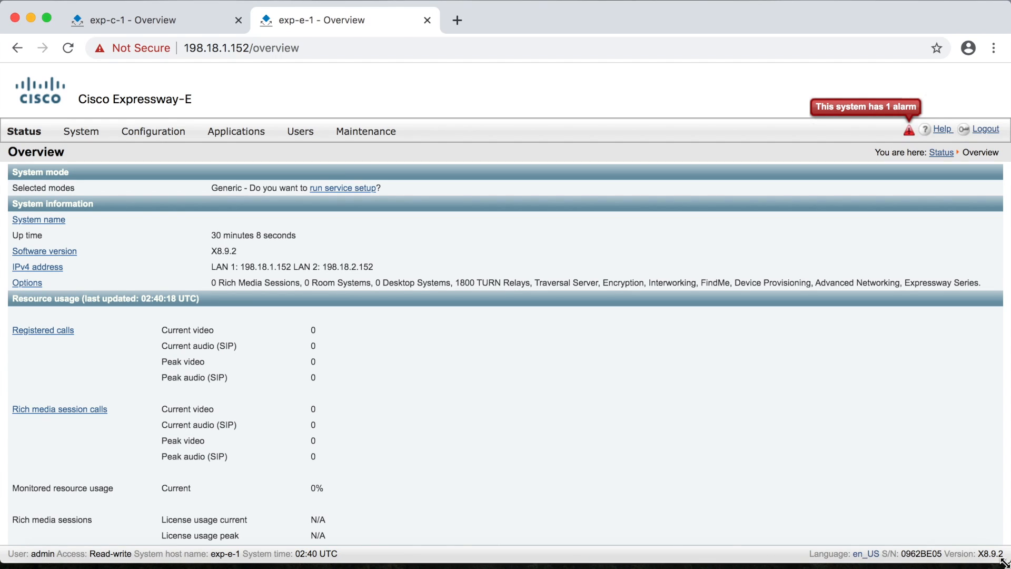
pyautogui.moveTo(159, 23)
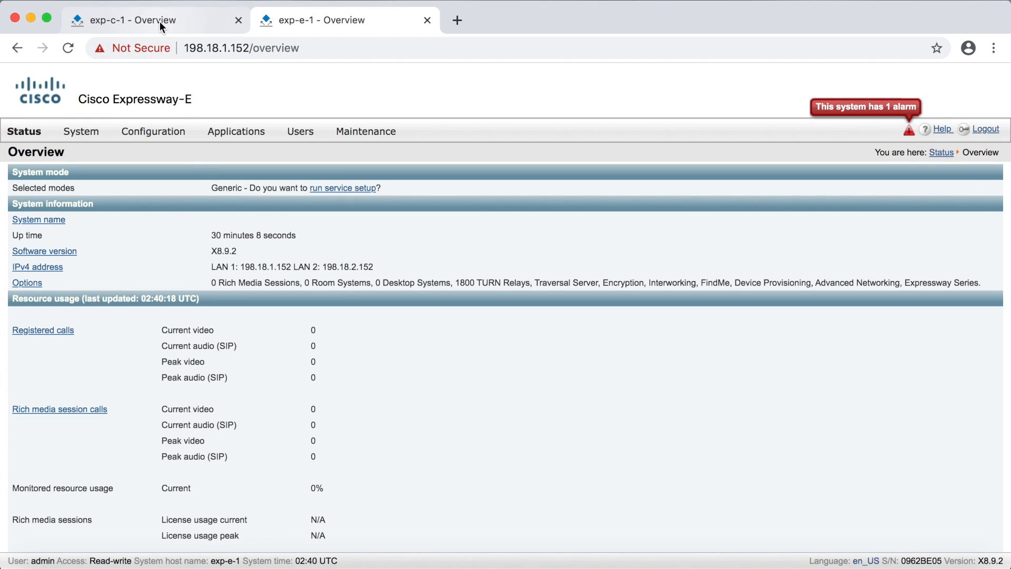
# Return to Expressway-E and open the local authentication database
pyautogui.click(155, 20)
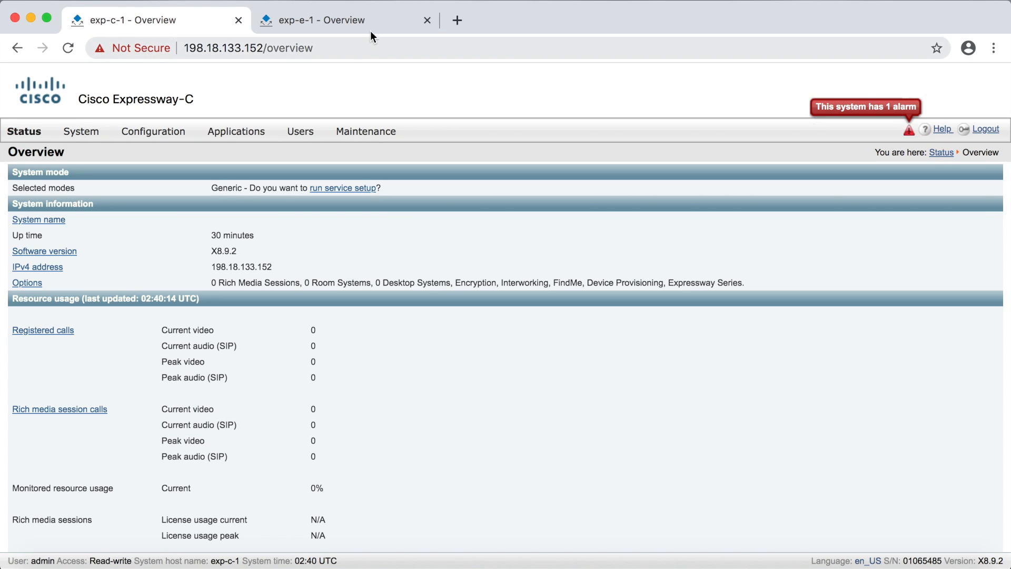
pyautogui.click(345, 20)
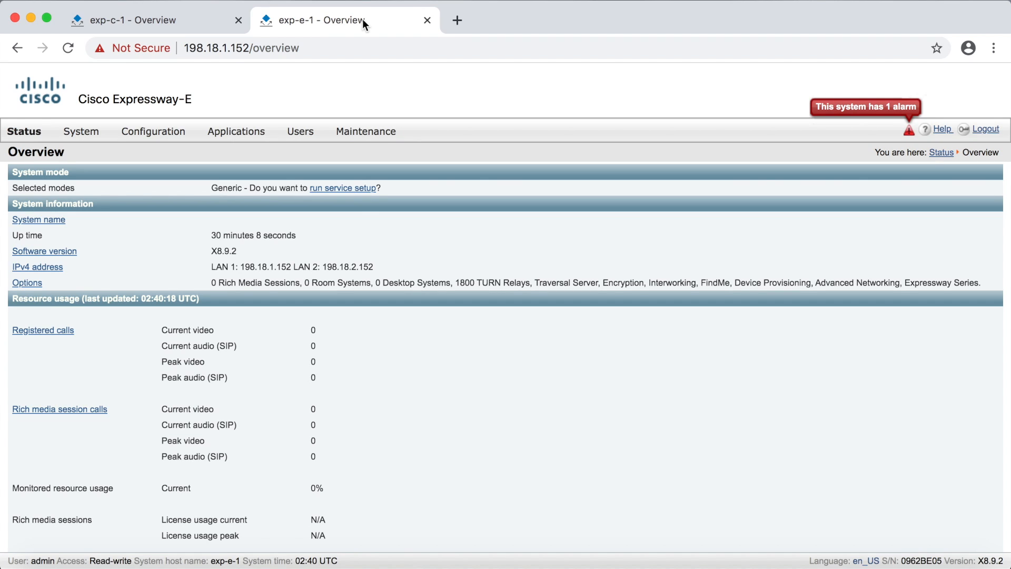
pyautogui.click(152, 132)
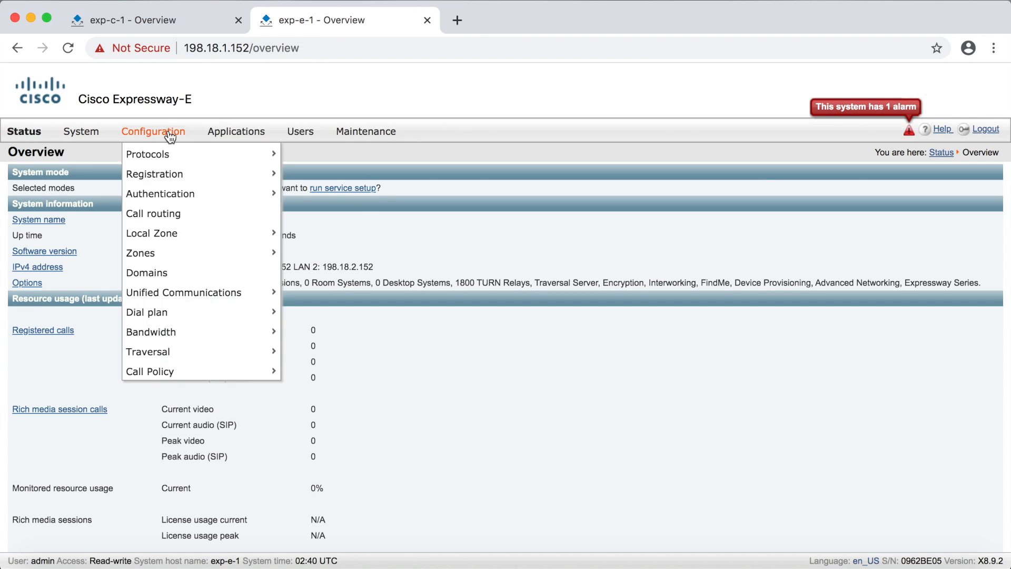
pyautogui.moveTo(160, 193)
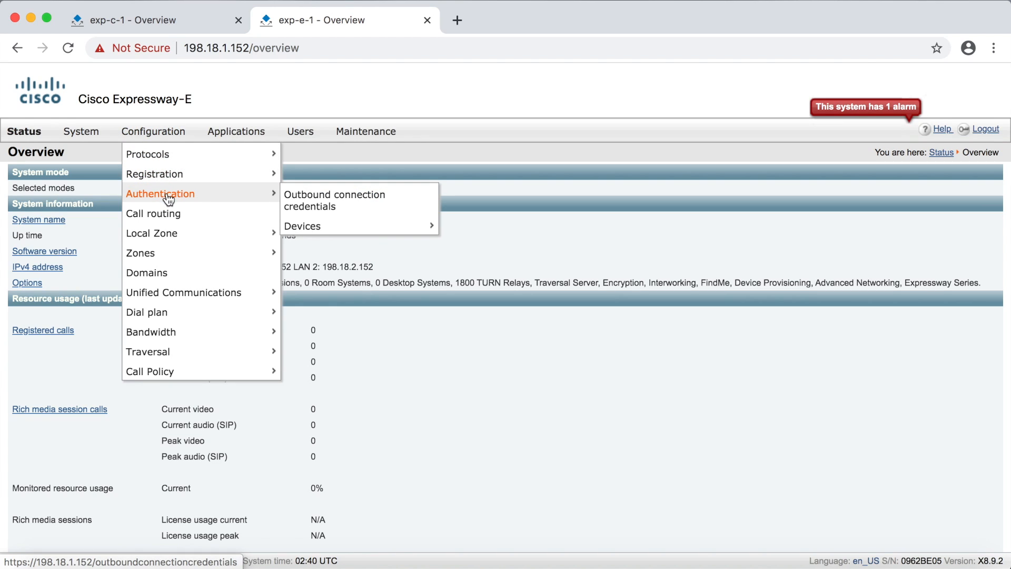
pyautogui.moveTo(302, 226)
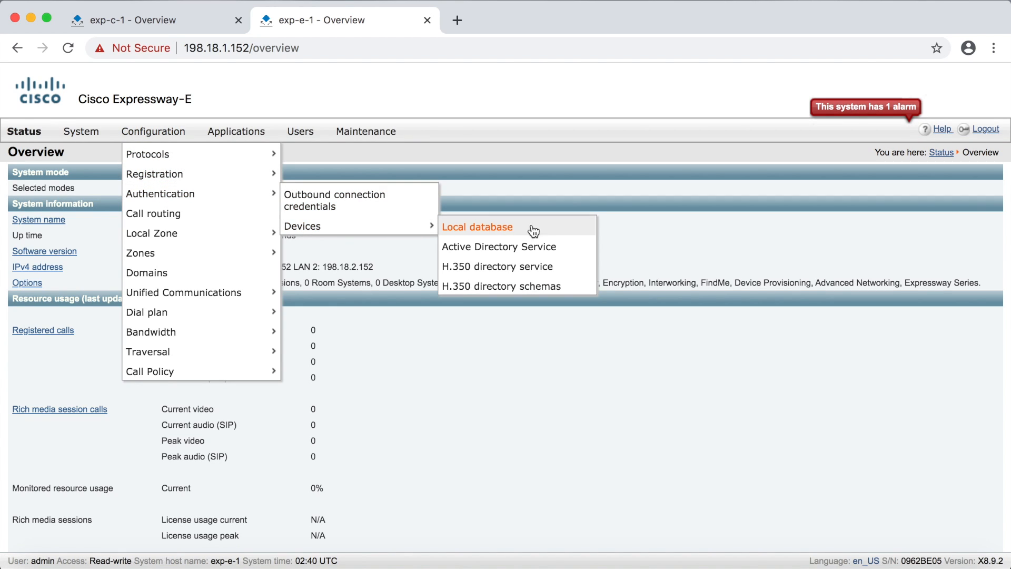
pyautogui.click(477, 227)
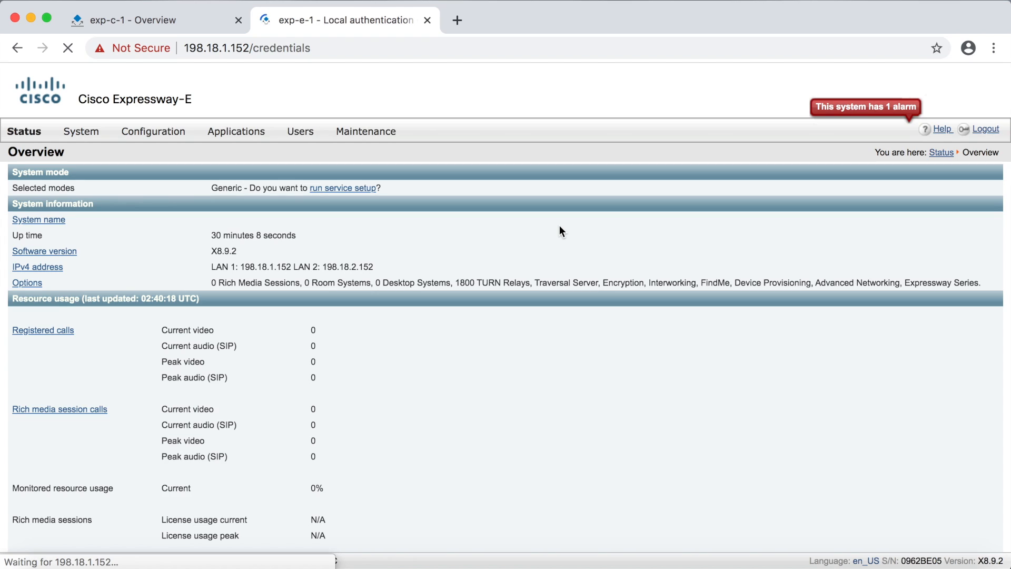
# Create a credential named 'cisco' with a password and save it
pyautogui.click(20, 210)
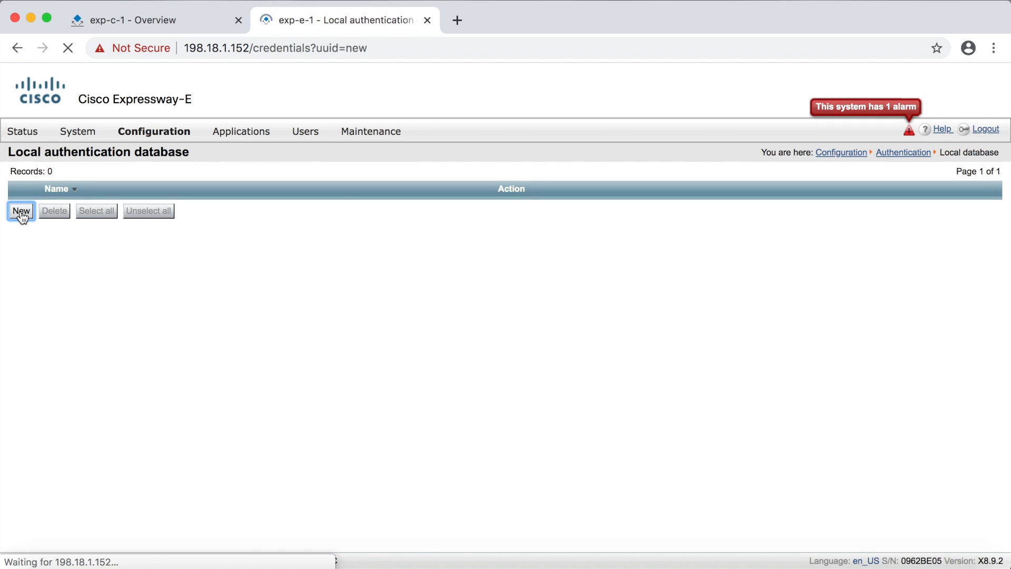
pyautogui.click(21, 210)
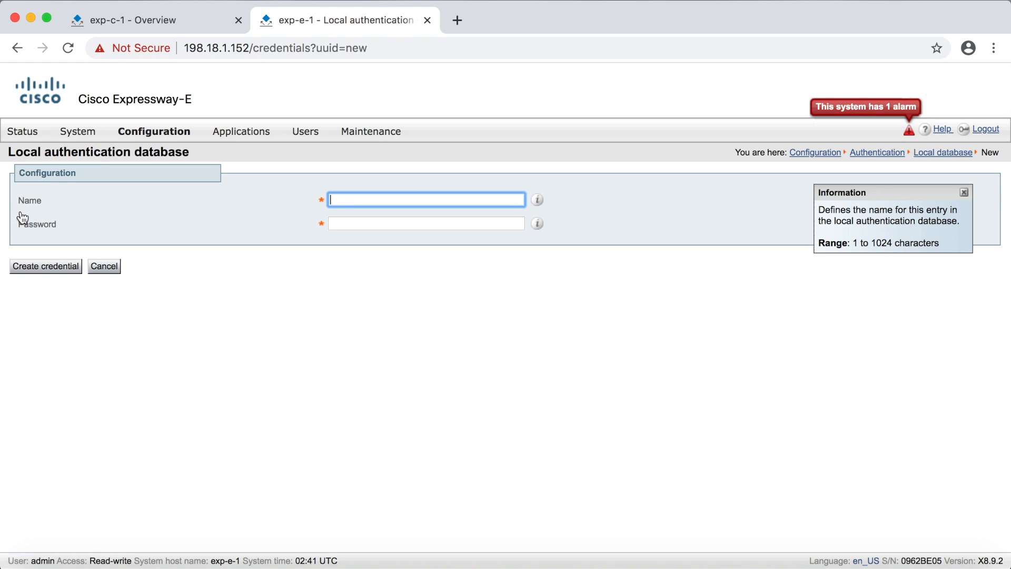
pyautogui.write('cisco')
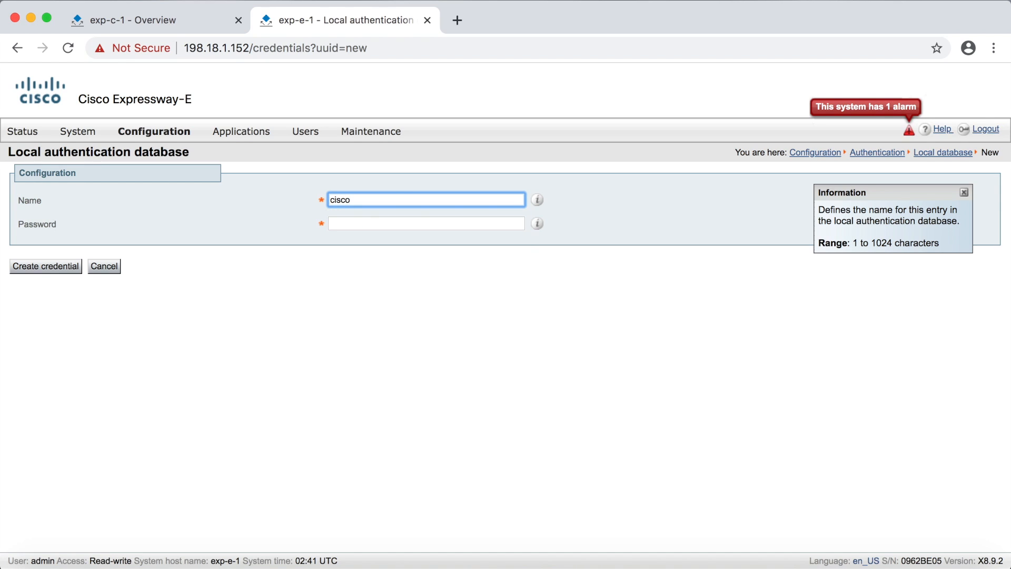
pyautogui.click(426, 224)
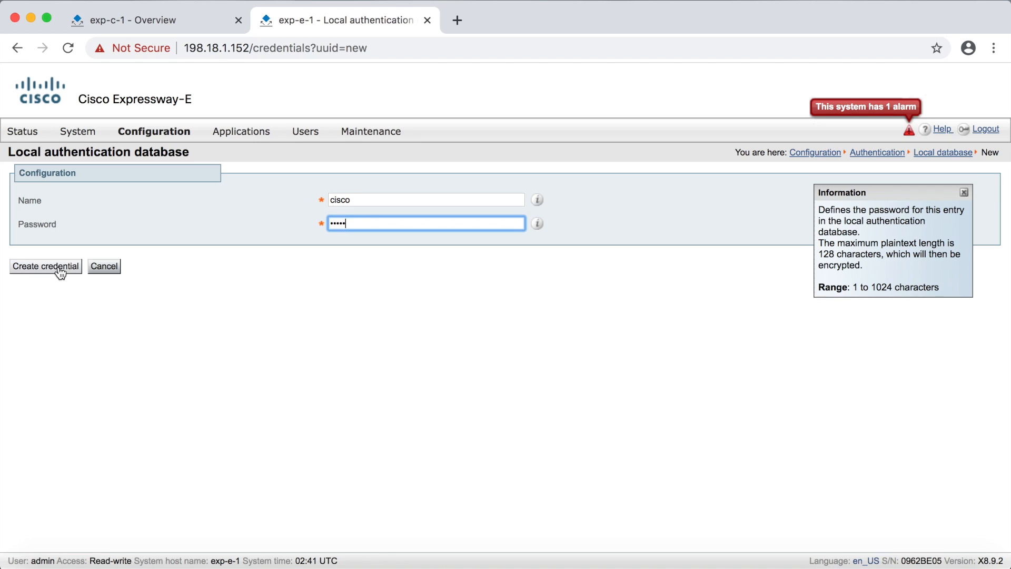
pyautogui.click(46, 266)
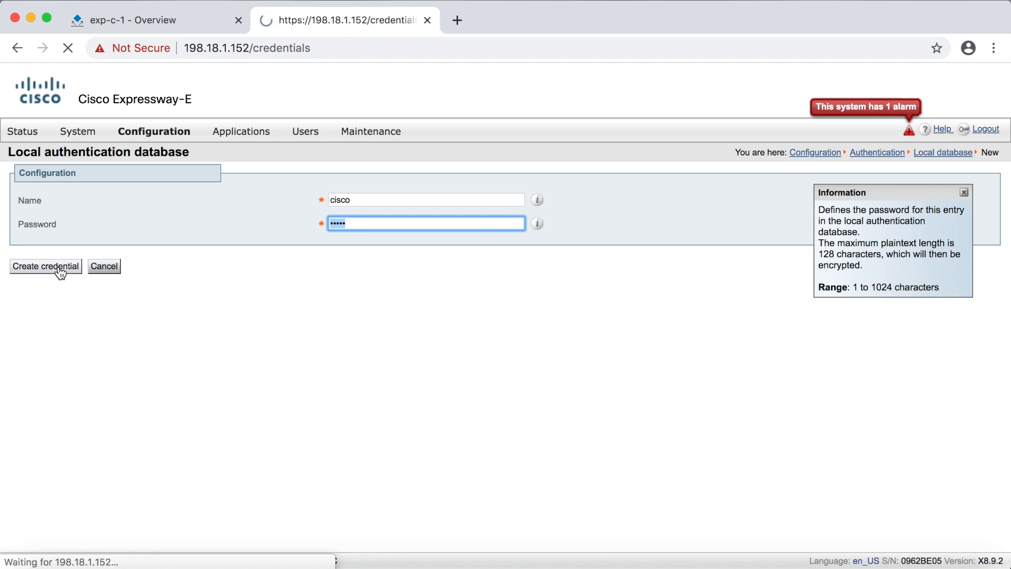
pyautogui.click(46, 266)
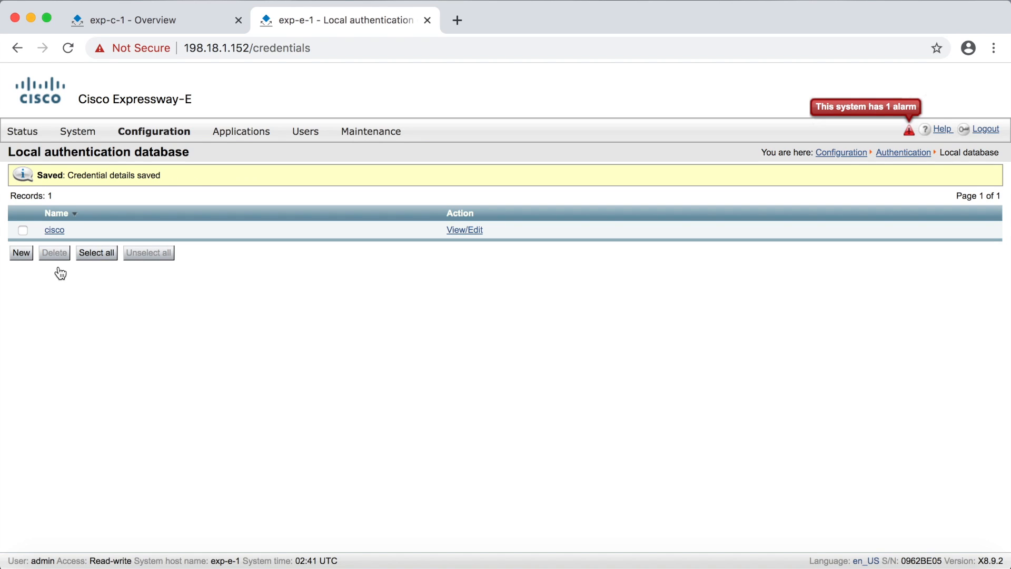
# Begin a new zone named Traversal_Zone with type Traversal server
pyautogui.click(154, 131)
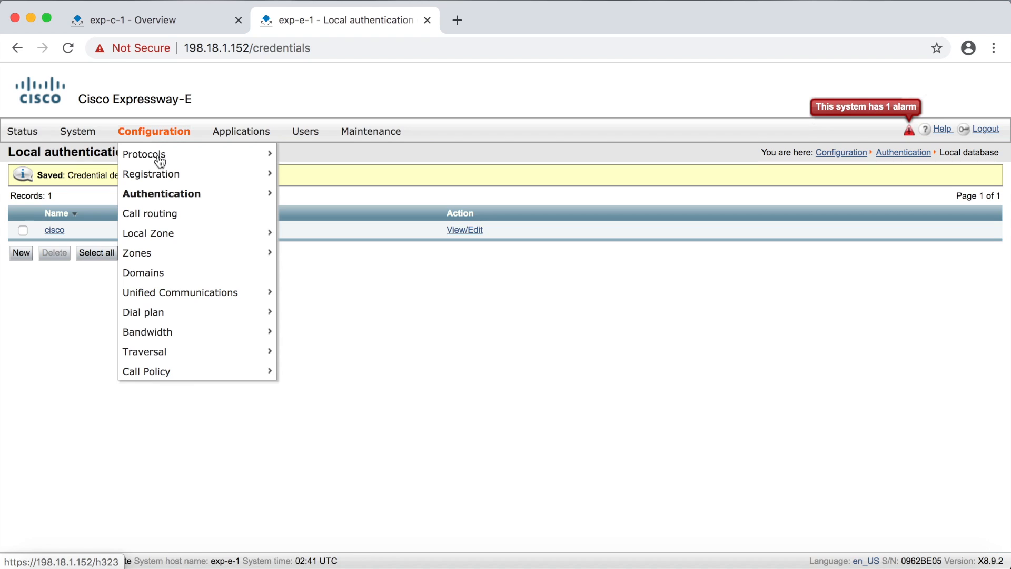
pyautogui.moveTo(137, 253)
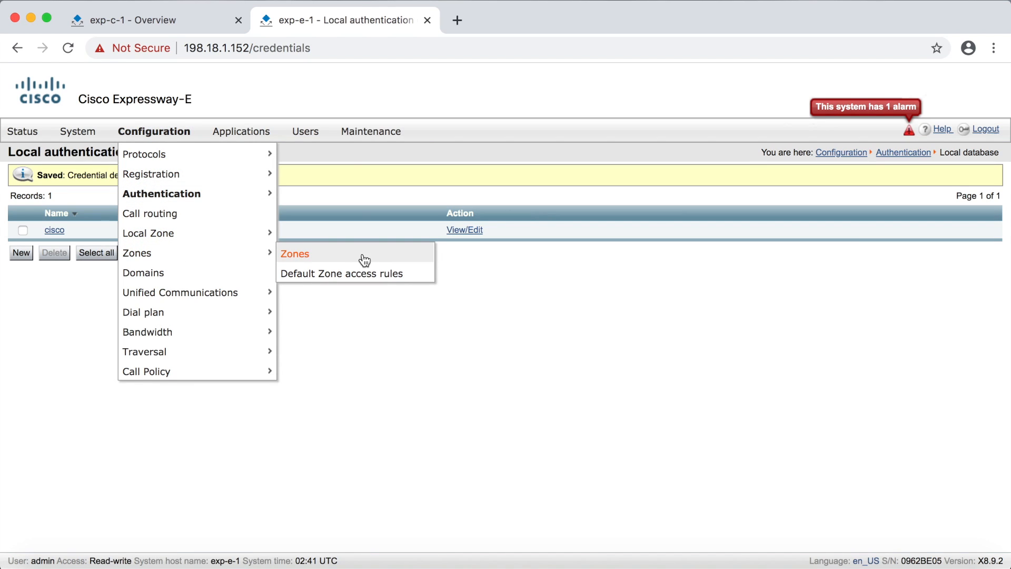
pyautogui.click(295, 254)
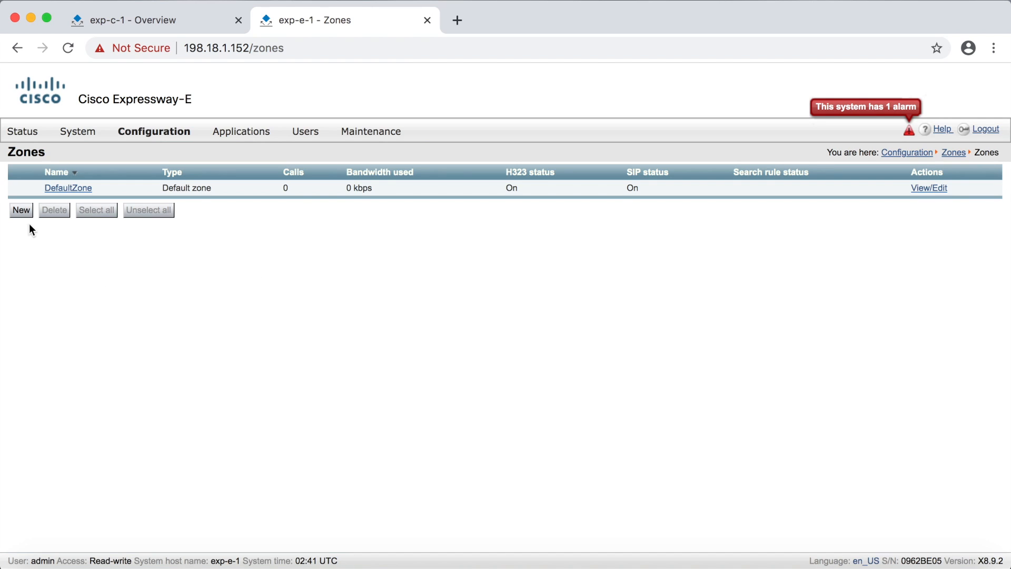
pyautogui.click(21, 211)
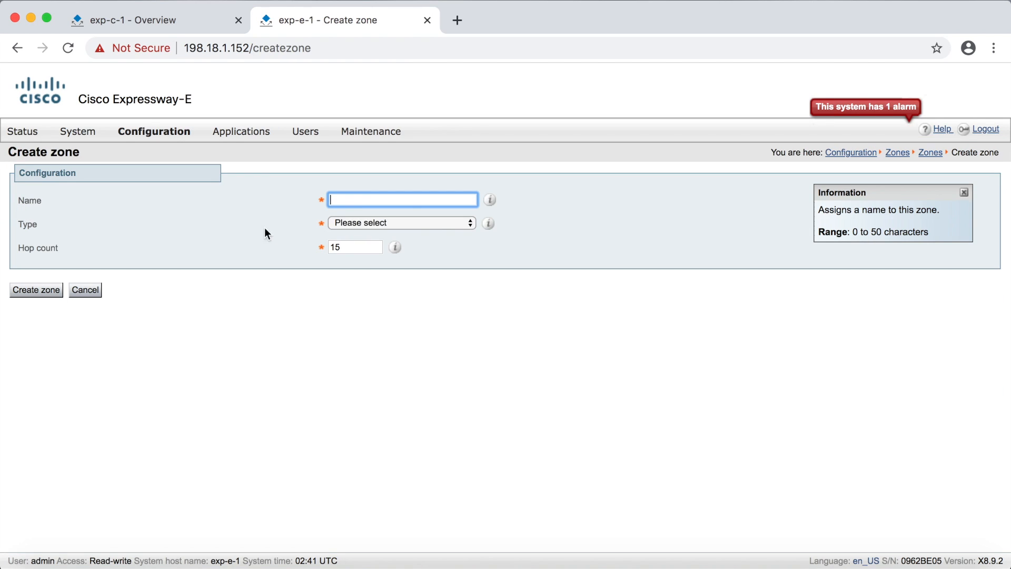
pyautogui.write('Traversal_Zone')
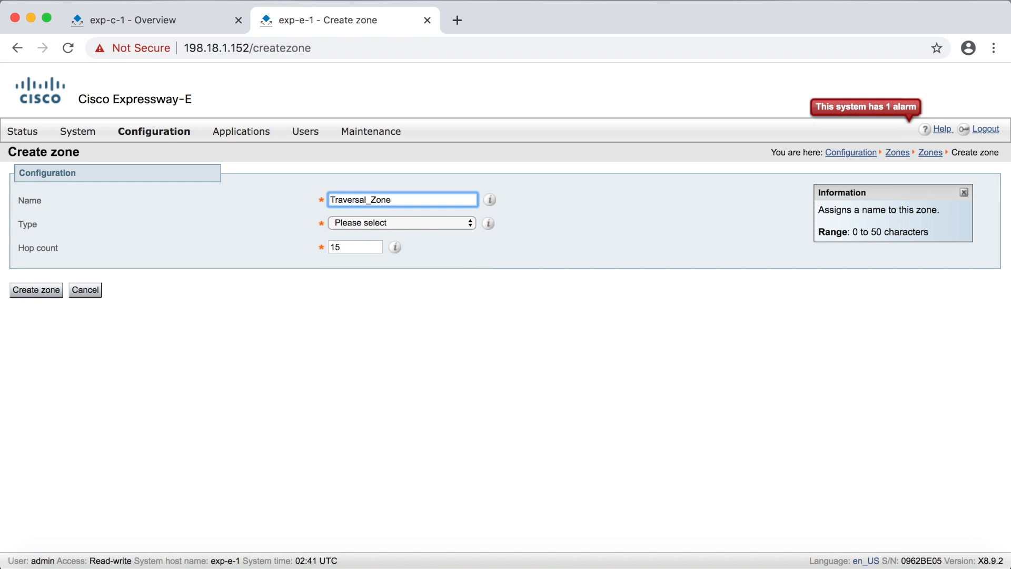
pyautogui.click(400, 222)
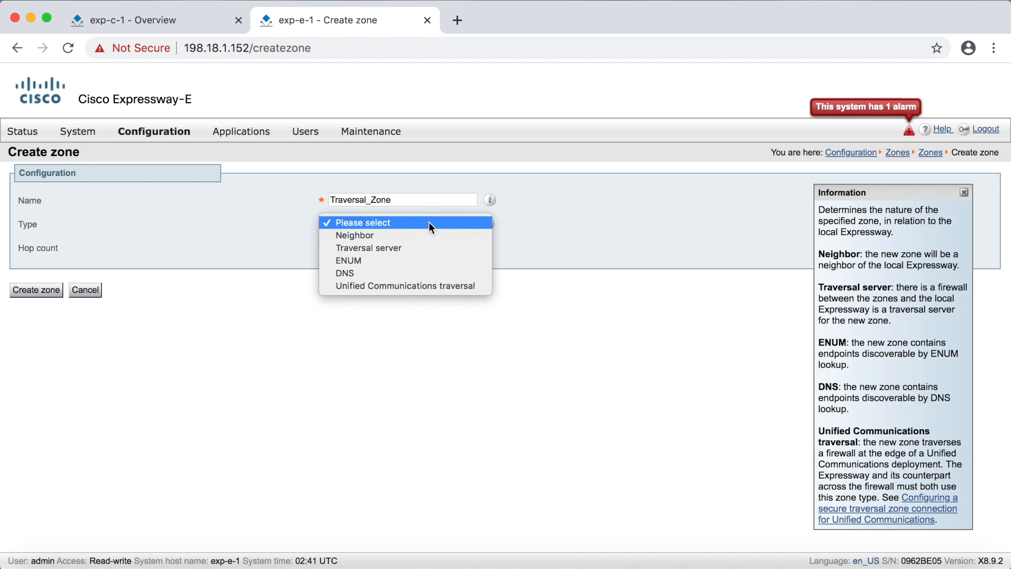
pyautogui.click(368, 248)
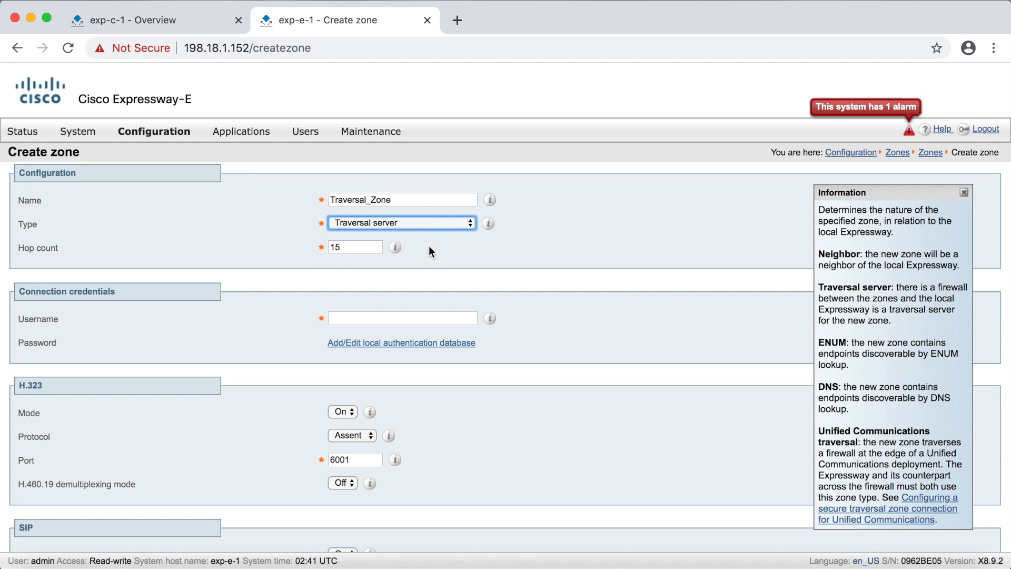
# Enter username 'cisco' and check it against the local authentication database
pyautogui.click(402, 317)
pyautogui.write('cisco')
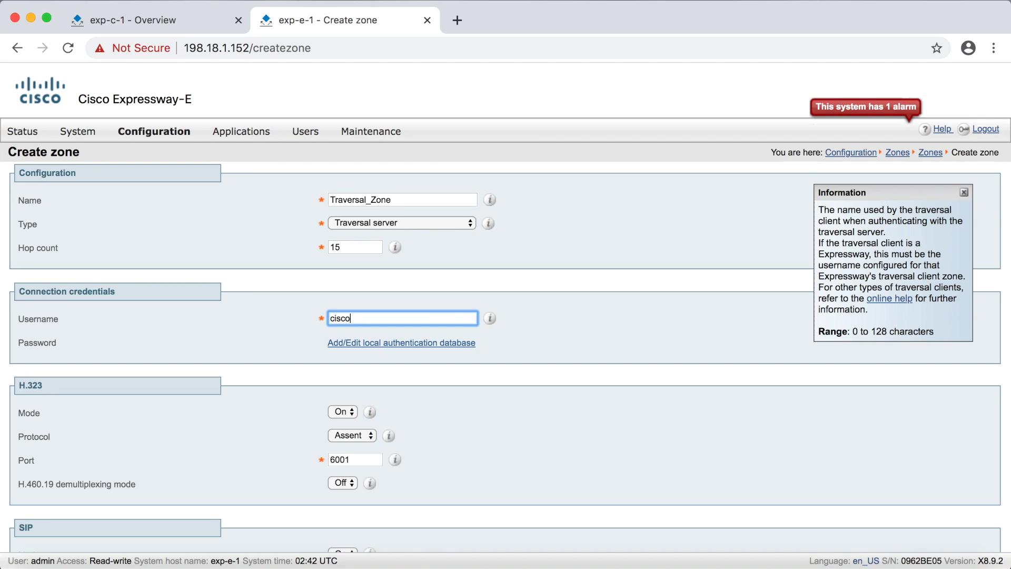
pyautogui.moveTo(394, 343)
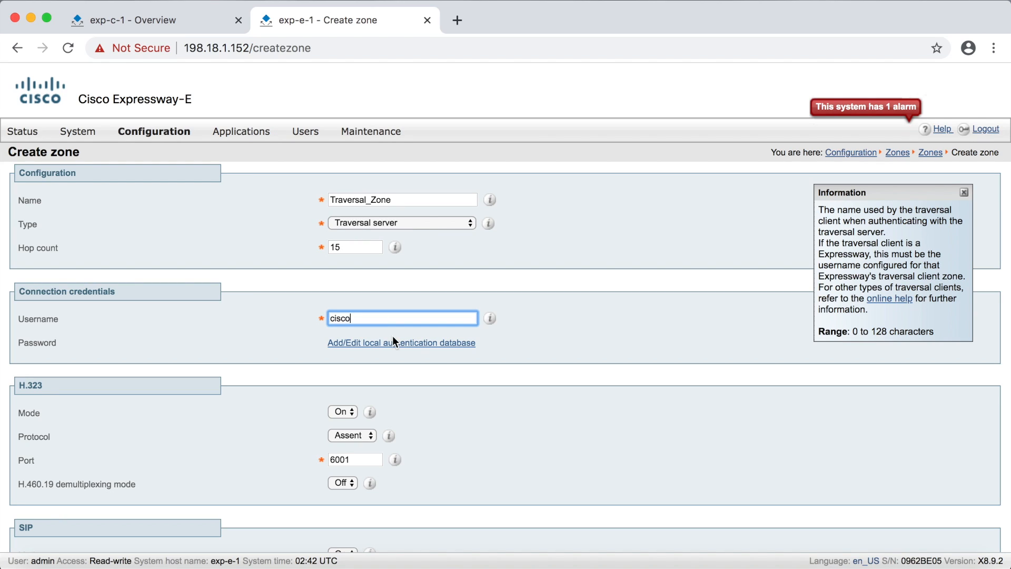
pyautogui.moveTo(413, 377)
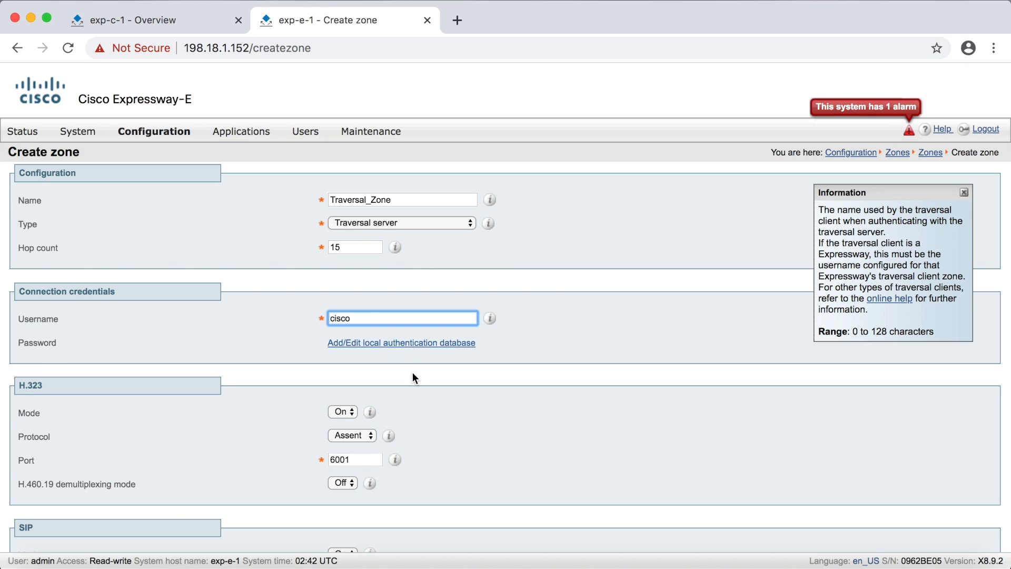
pyautogui.click(400, 343)
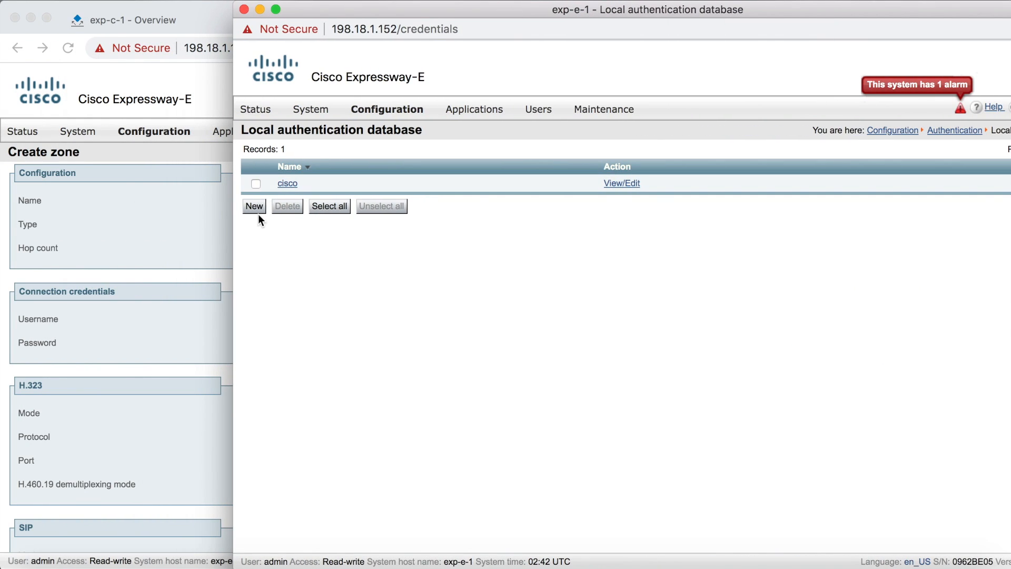
pyautogui.moveTo(371, 241)
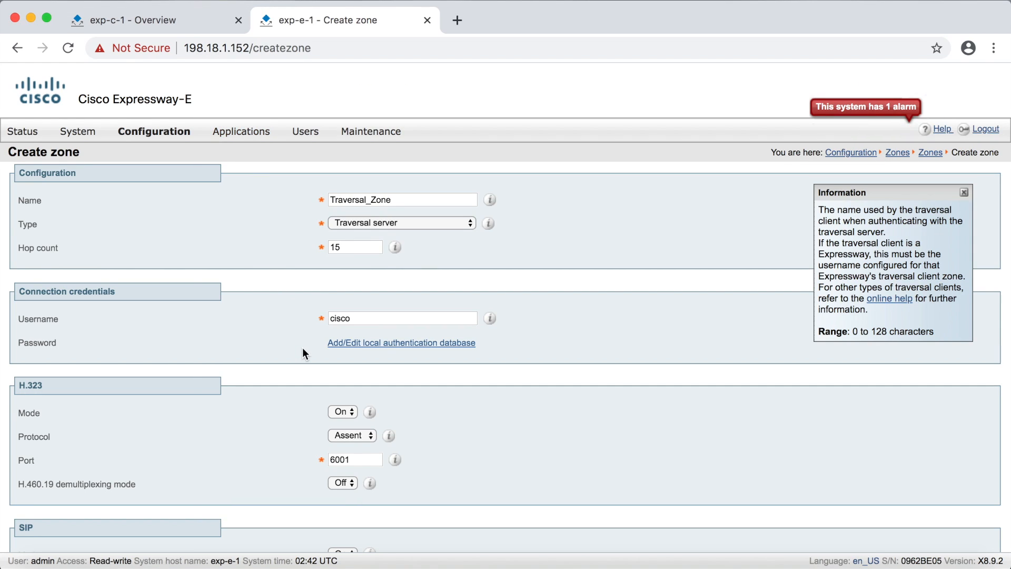
pyautogui.scroll(-3)
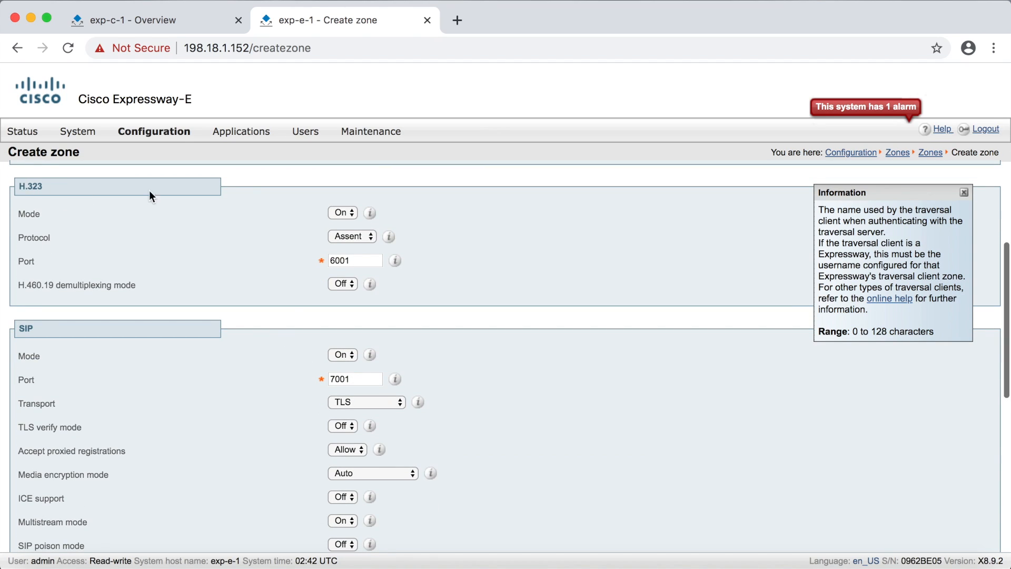
pyautogui.moveTo(406, 224)
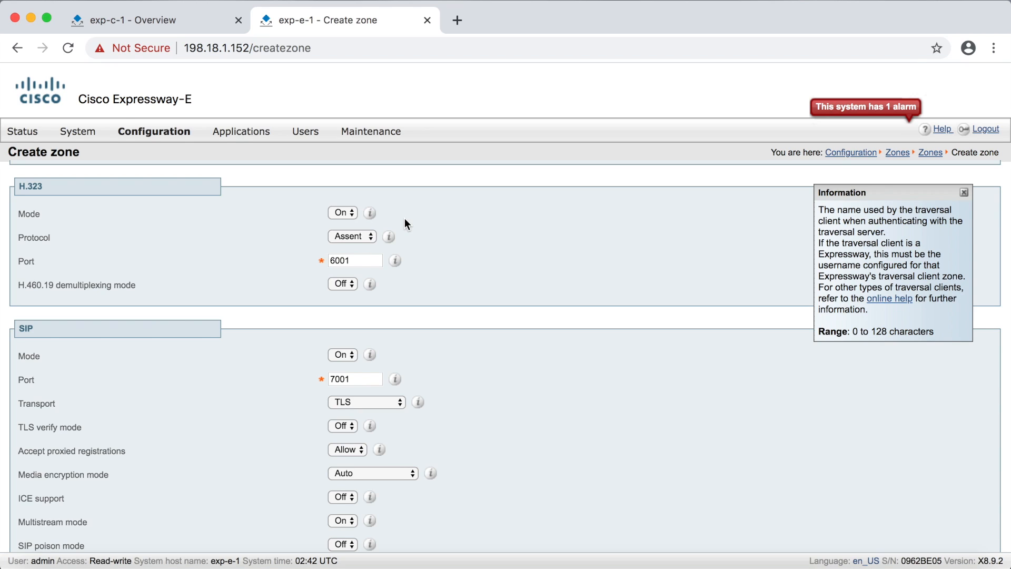
pyautogui.moveTo(95, 248)
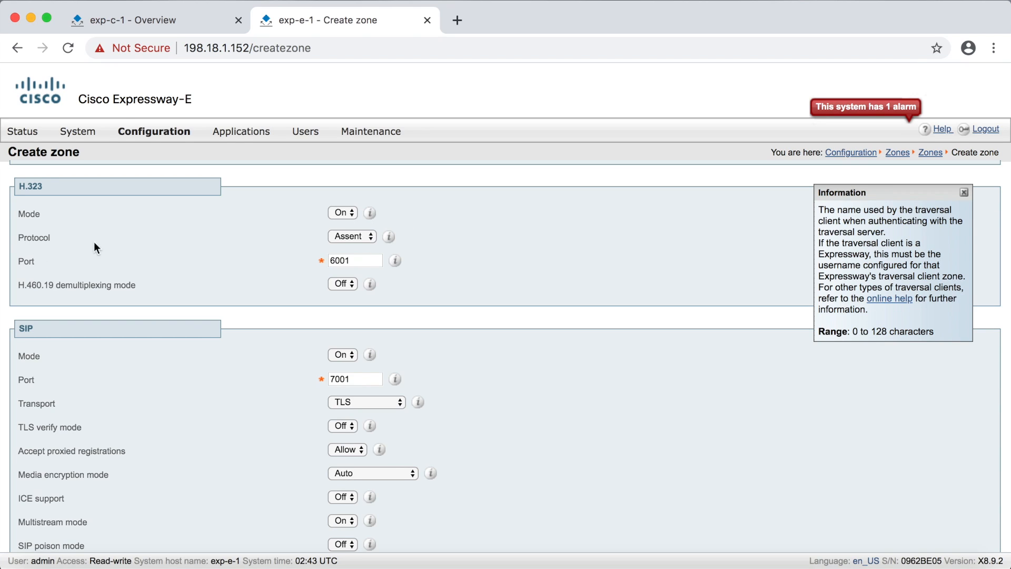
pyautogui.moveTo(374, 240)
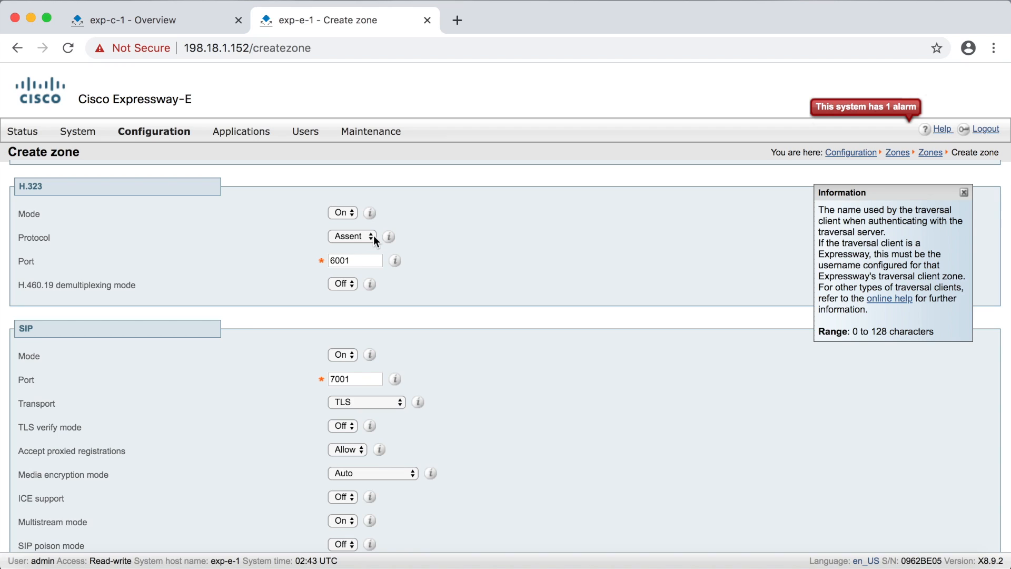
pyautogui.click(352, 236)
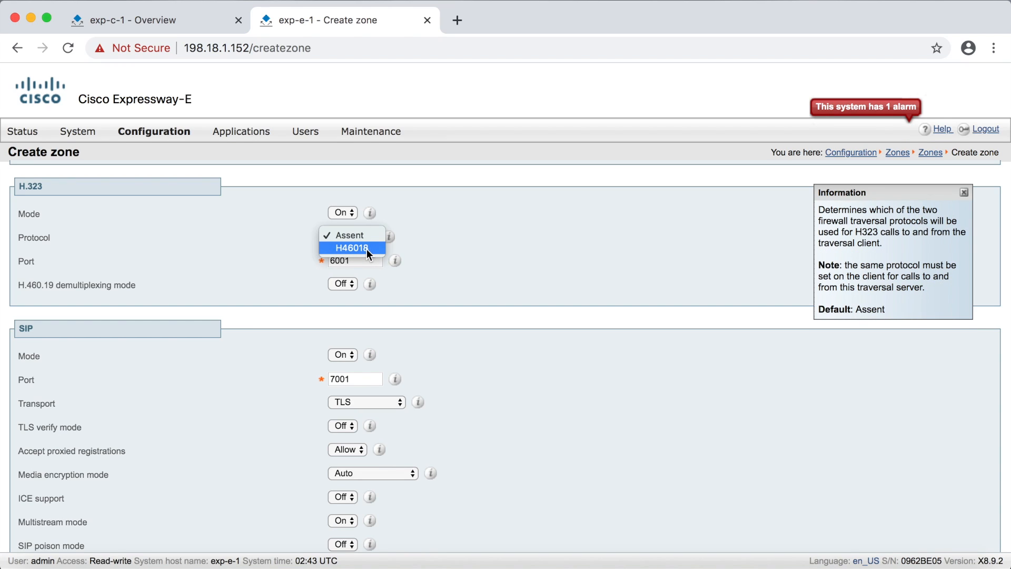
pyautogui.click(351, 234)
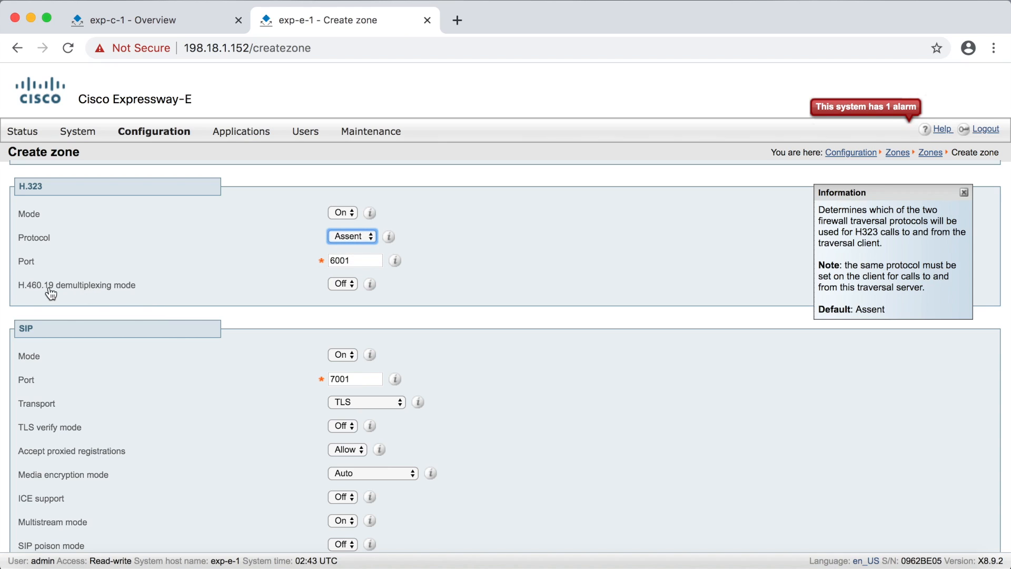
pyautogui.moveTo(169, 298)
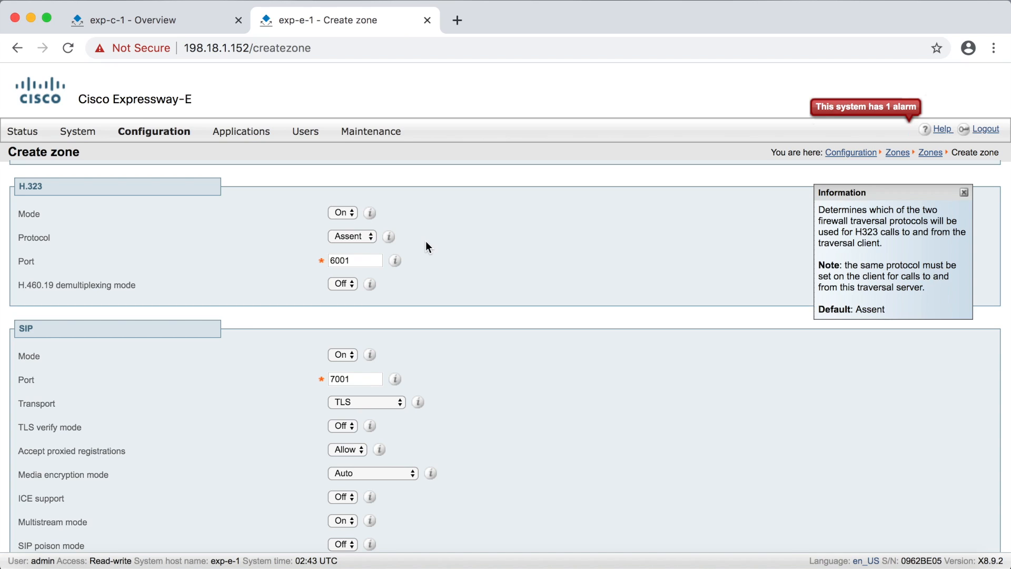
pyautogui.moveTo(202, 270)
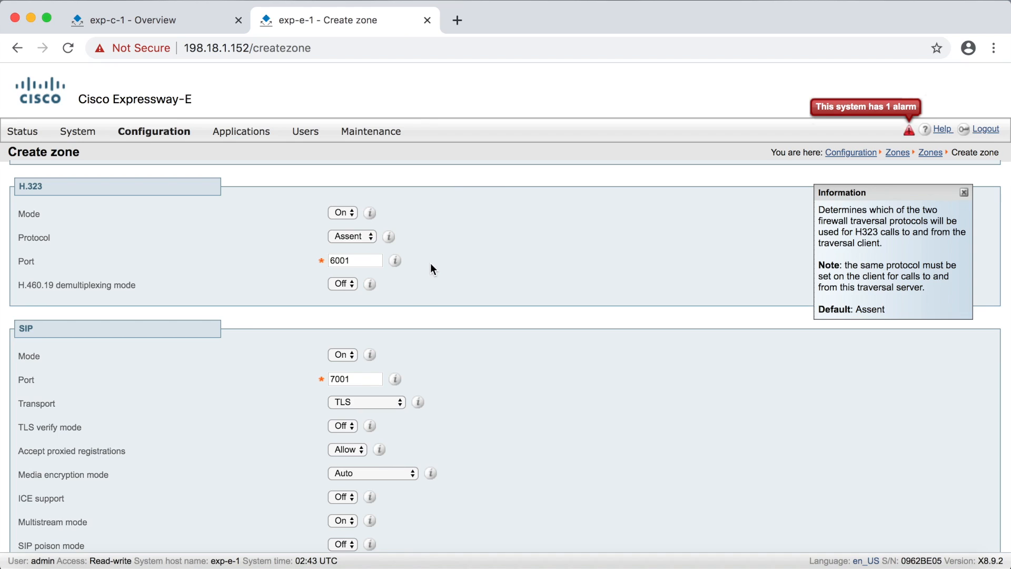
pyautogui.click(355, 261)
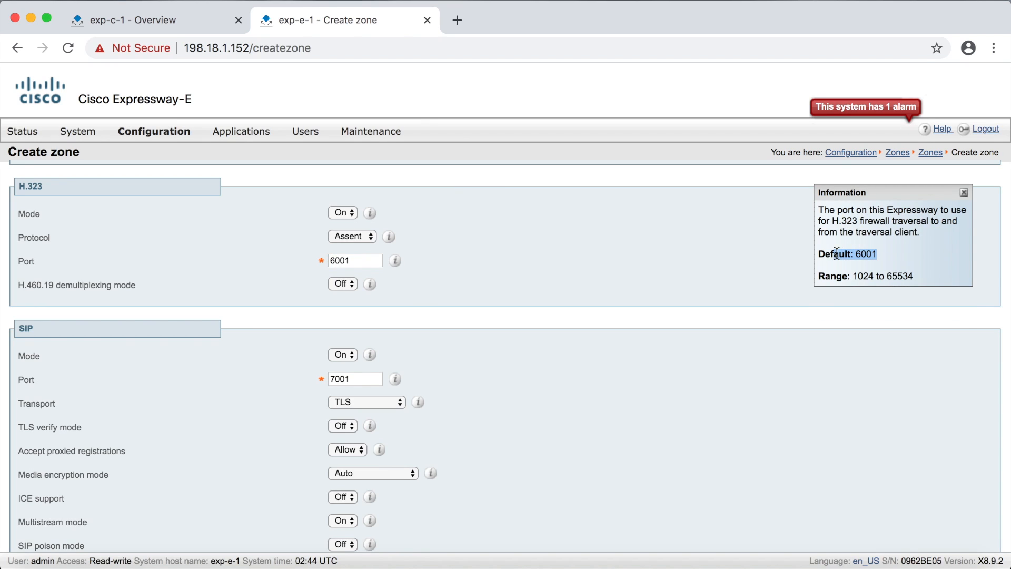
pyautogui.moveTo(483, 262)
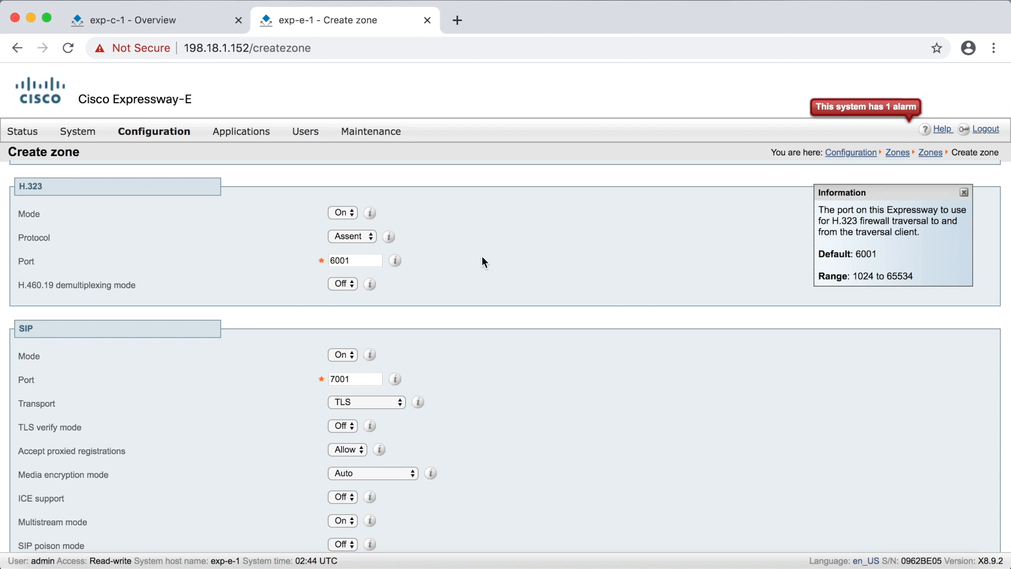
pyautogui.moveTo(457, 264)
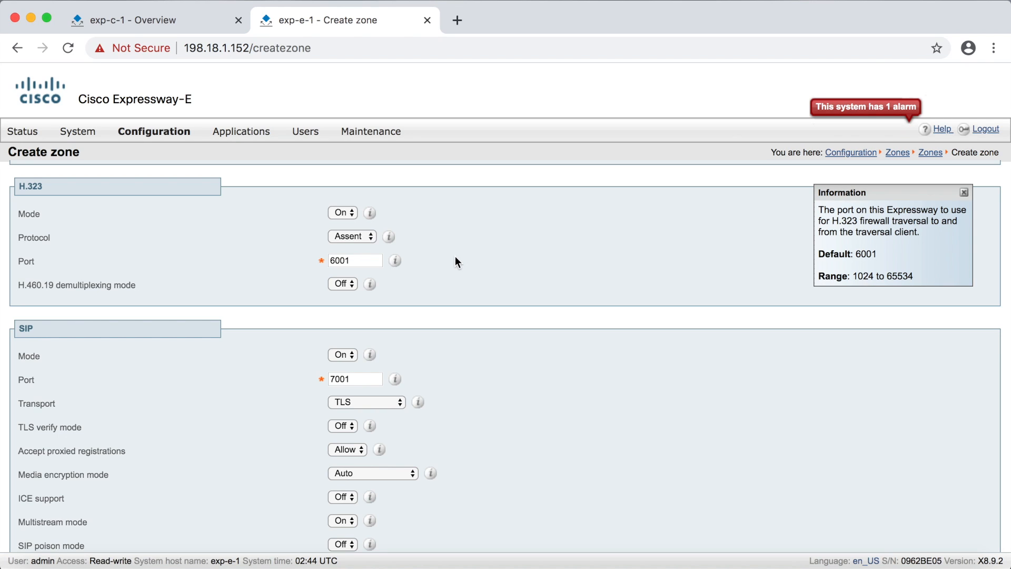
pyautogui.scroll(-3)
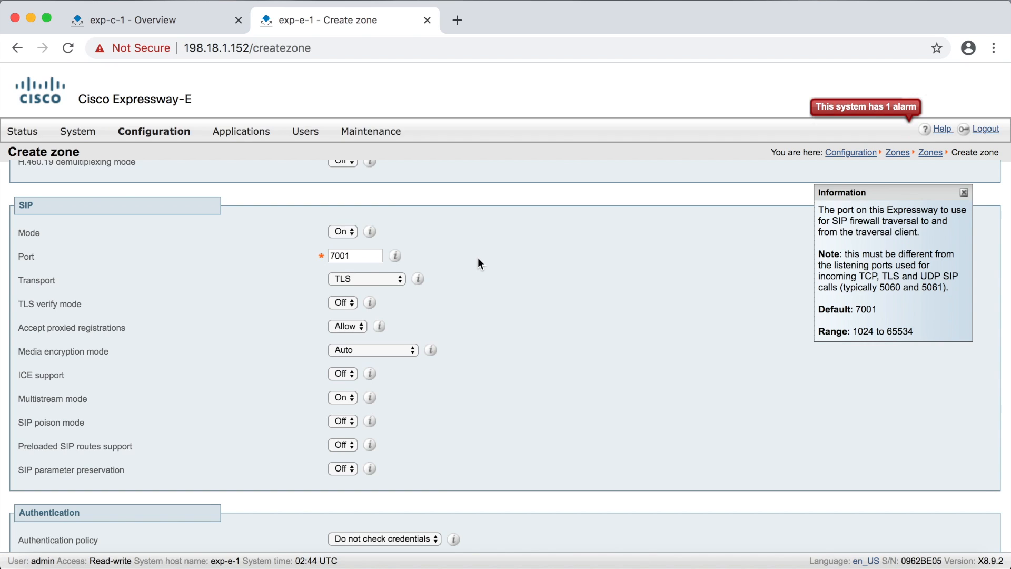
pyautogui.click(366, 279)
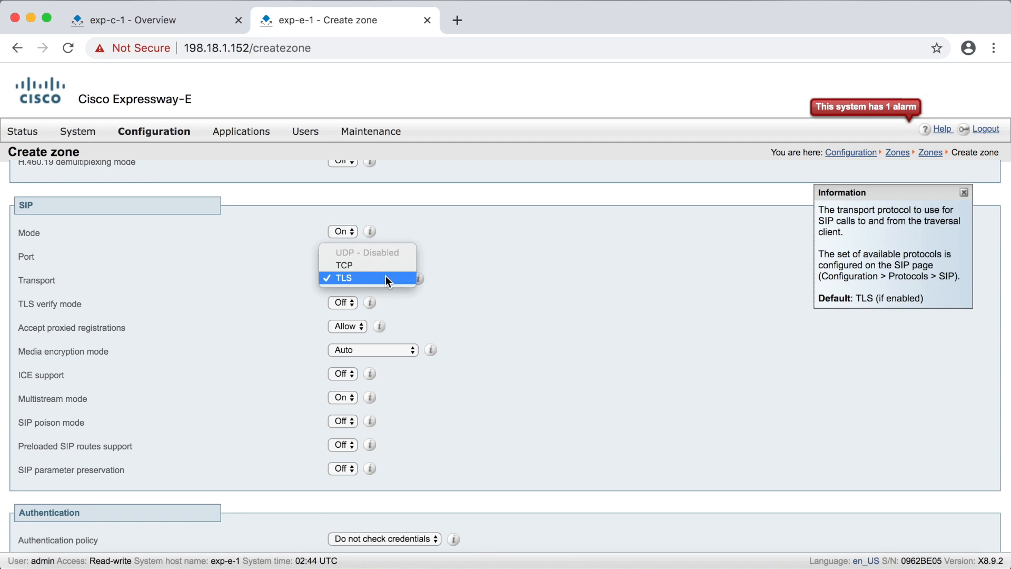
pyautogui.click(343, 278)
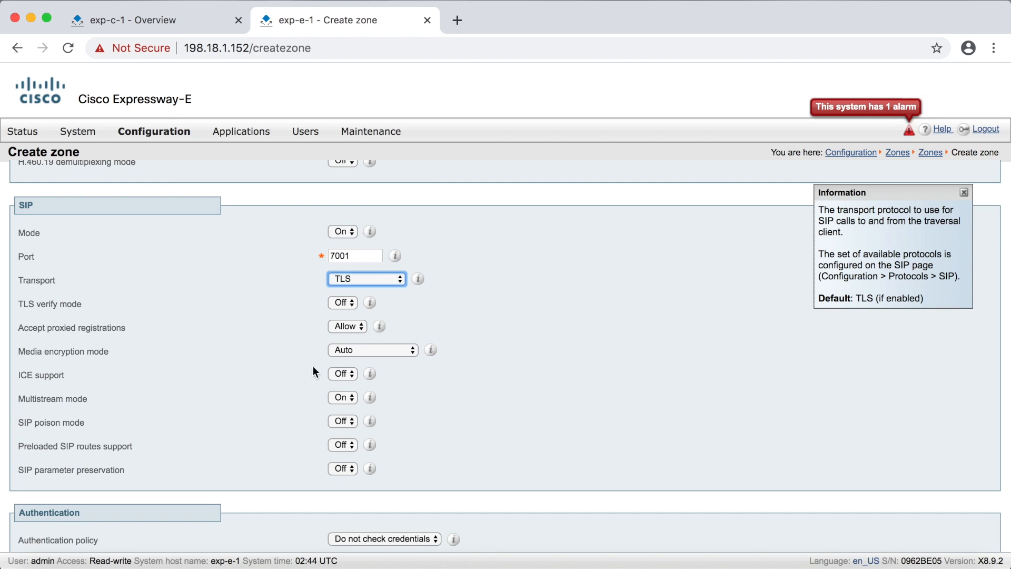
pyautogui.moveTo(526, 434)
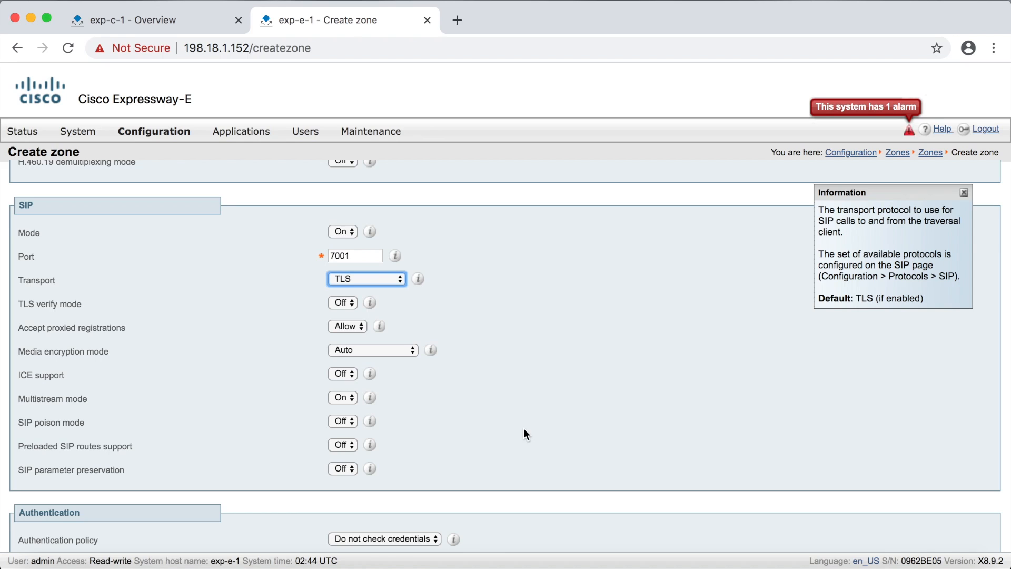
# Set Traversal_Zone's Authentication policy to 'Treat as authenticated'
pyautogui.scroll(-3)
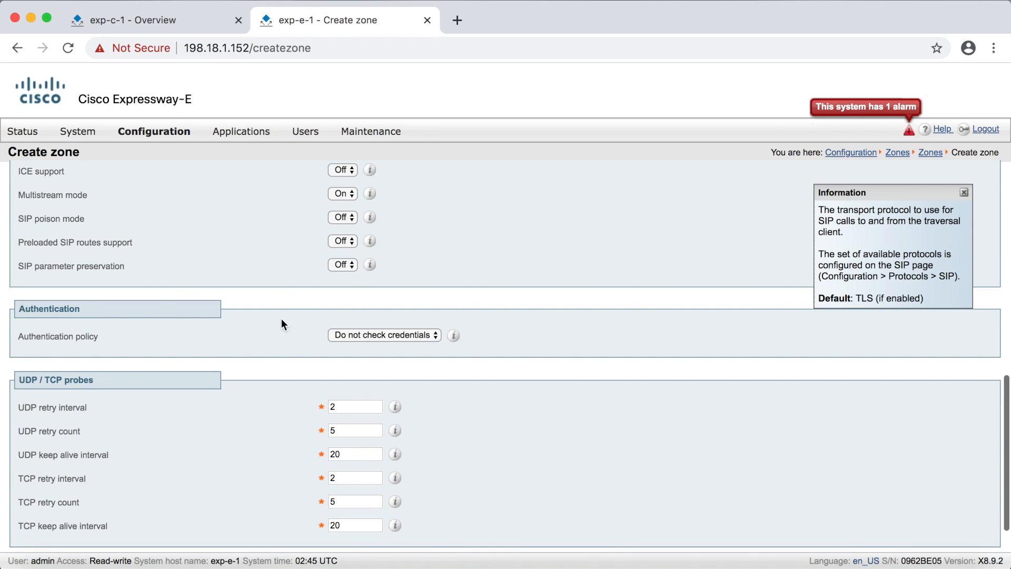
pyautogui.click(384, 335)
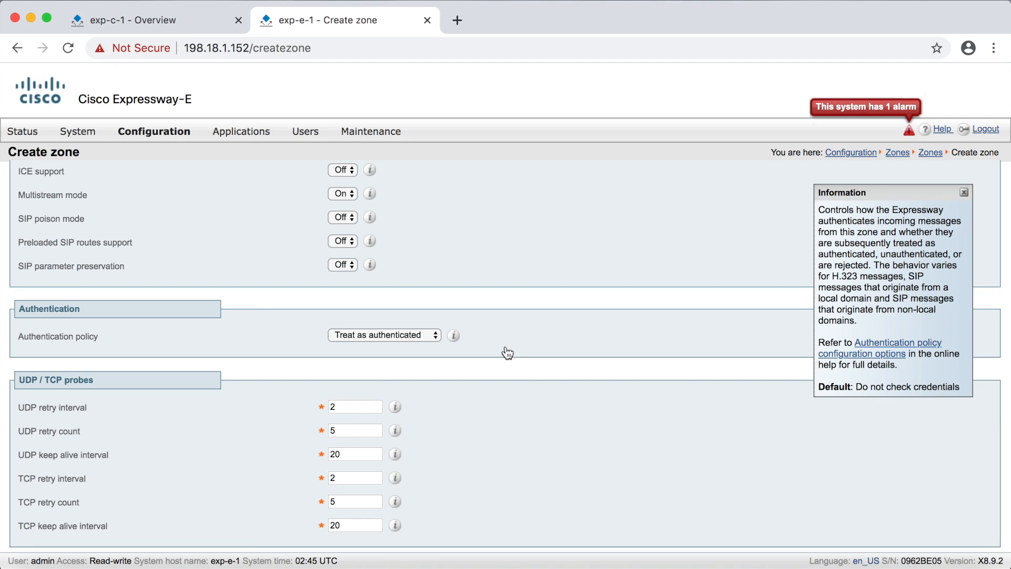
pyautogui.scroll(-3)
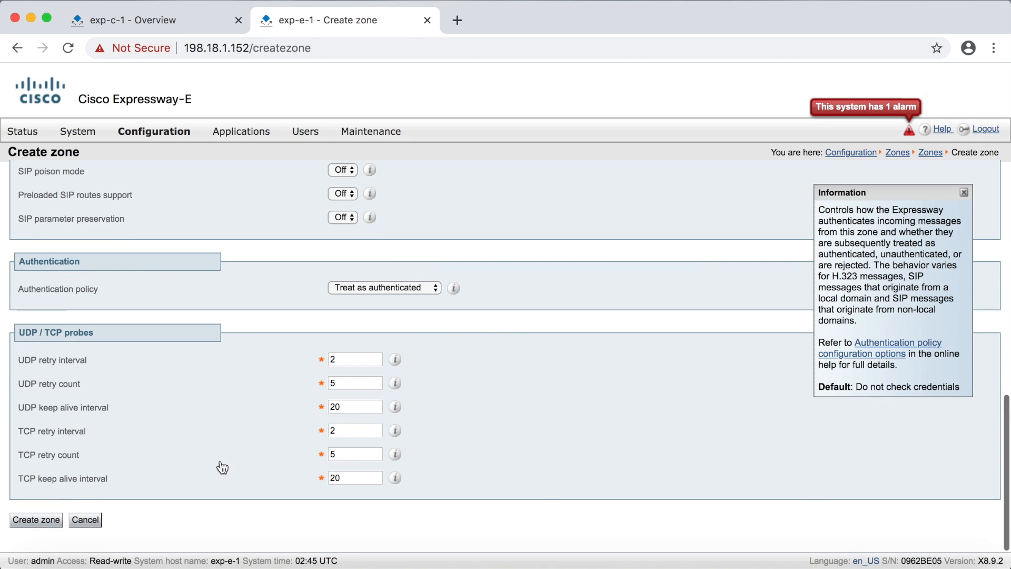
pyautogui.moveTo(580, 436)
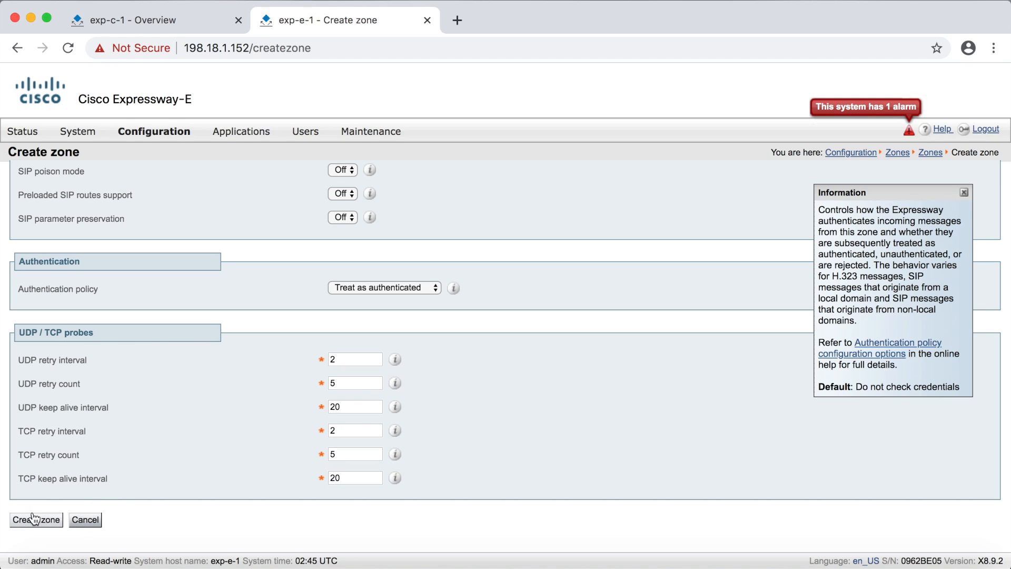
# Create Traversal_Zone and open search rules from the confirmation banner
pyautogui.click(36, 519)
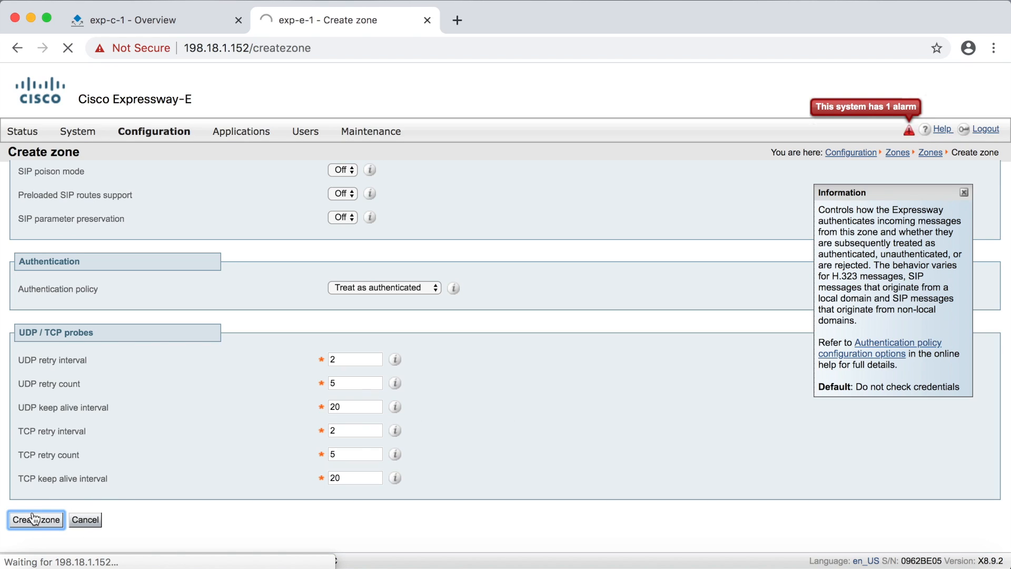
pyautogui.click(35, 519)
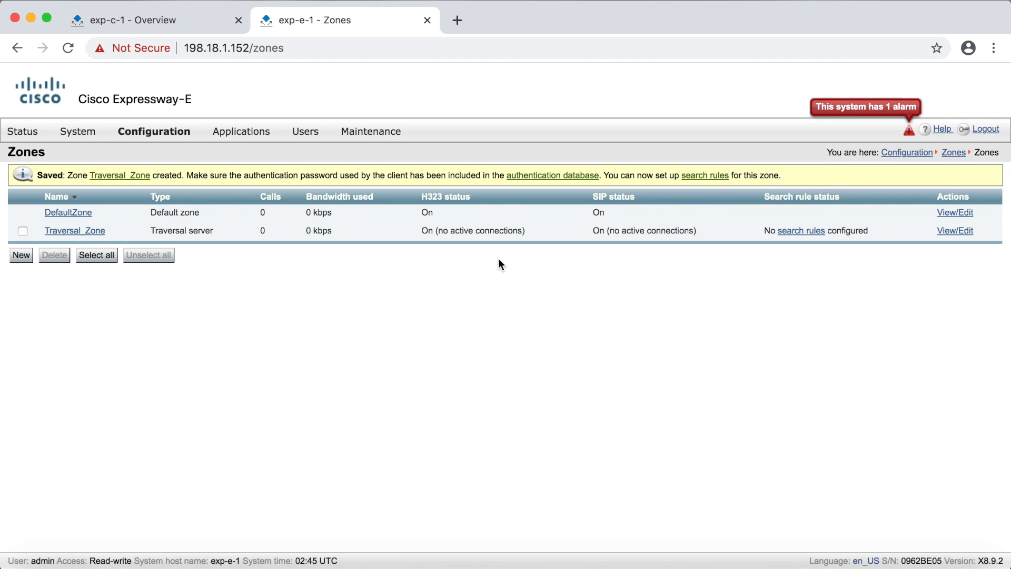
pyautogui.moveTo(609, 269)
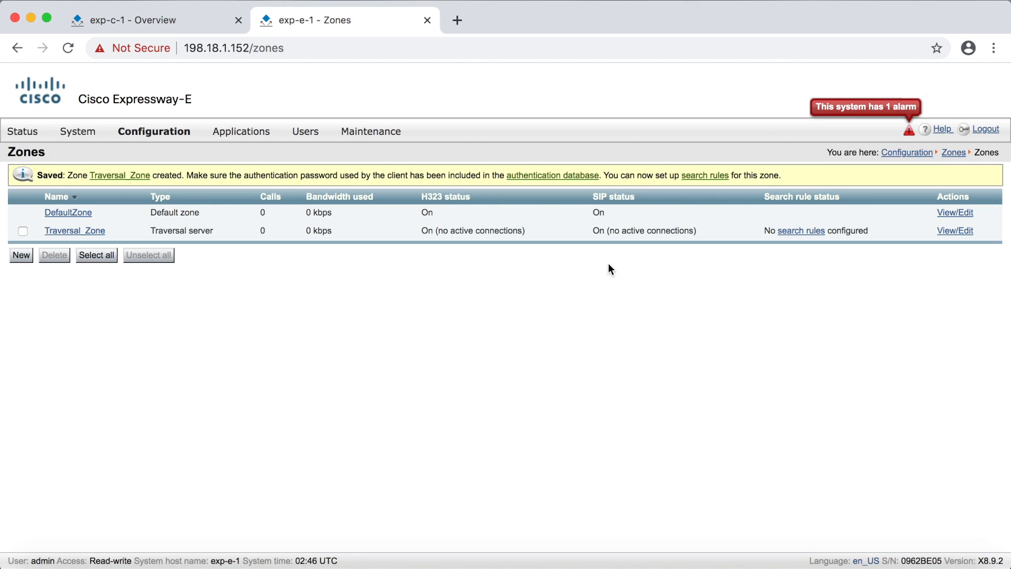
pyautogui.click(705, 175)
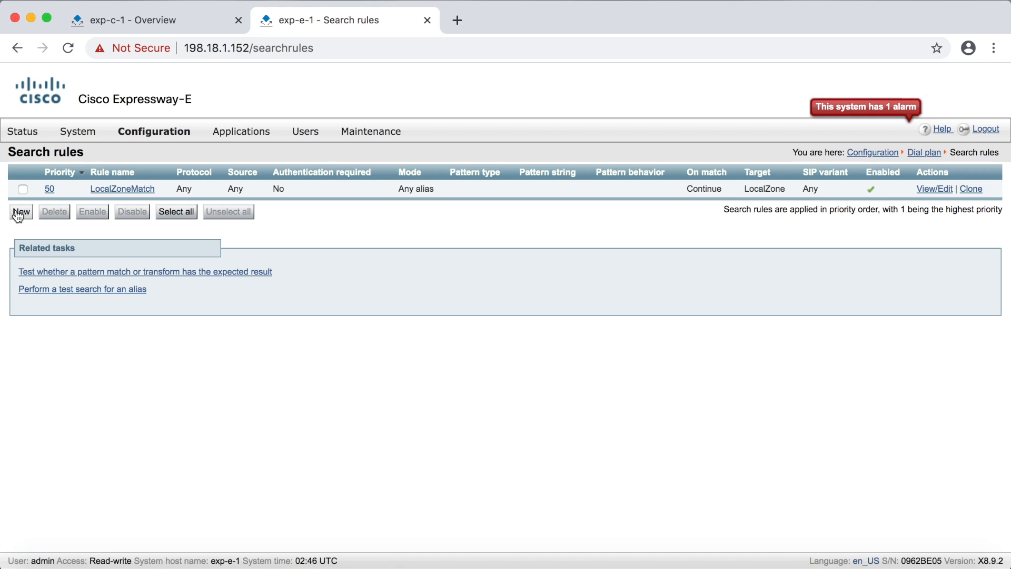
# Save search rule 'Traversal SR' with priority 200 targeting Traversal_Zone
pyautogui.click(21, 212)
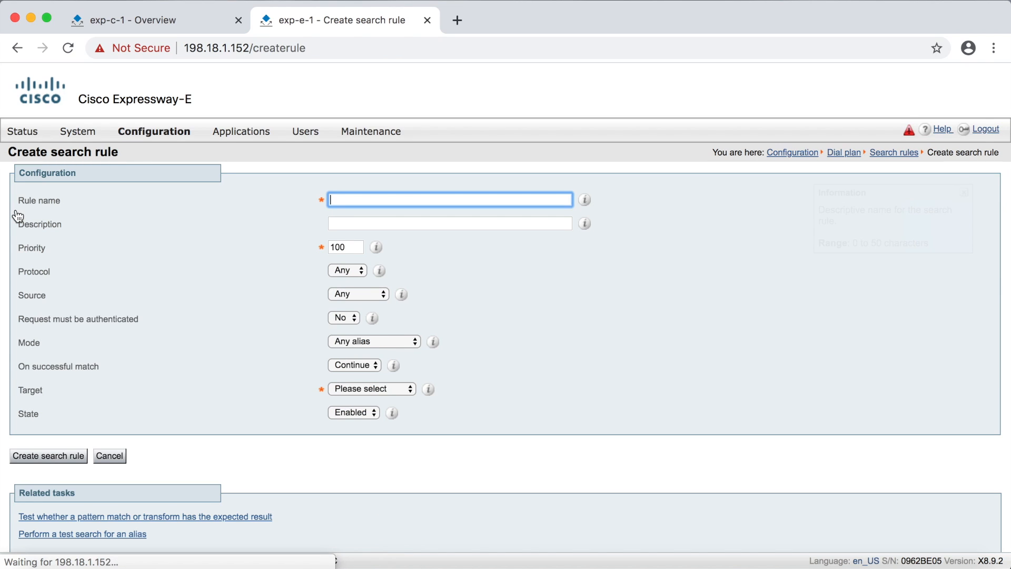
pyautogui.write('Tr')
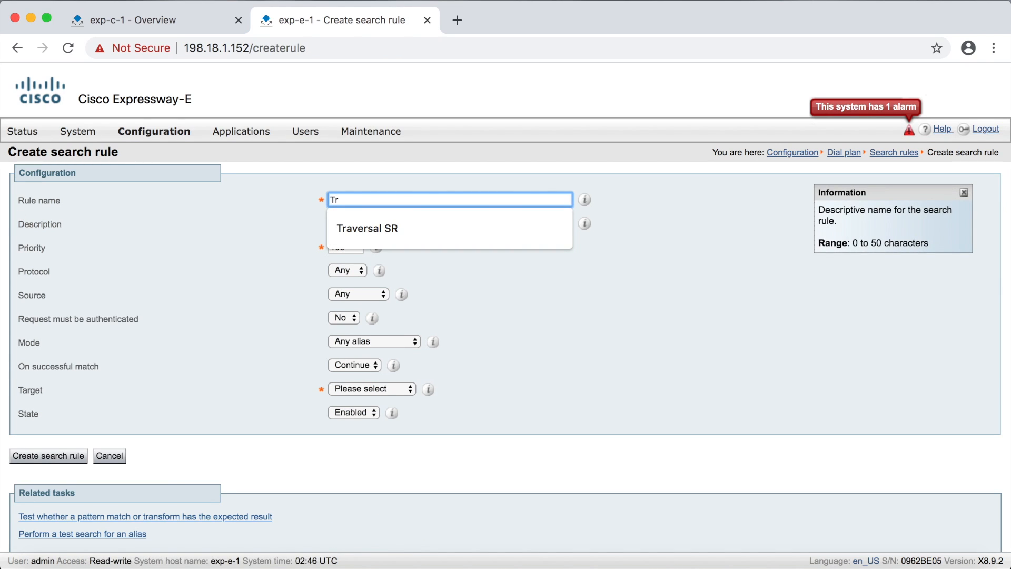
pyautogui.click(366, 228)
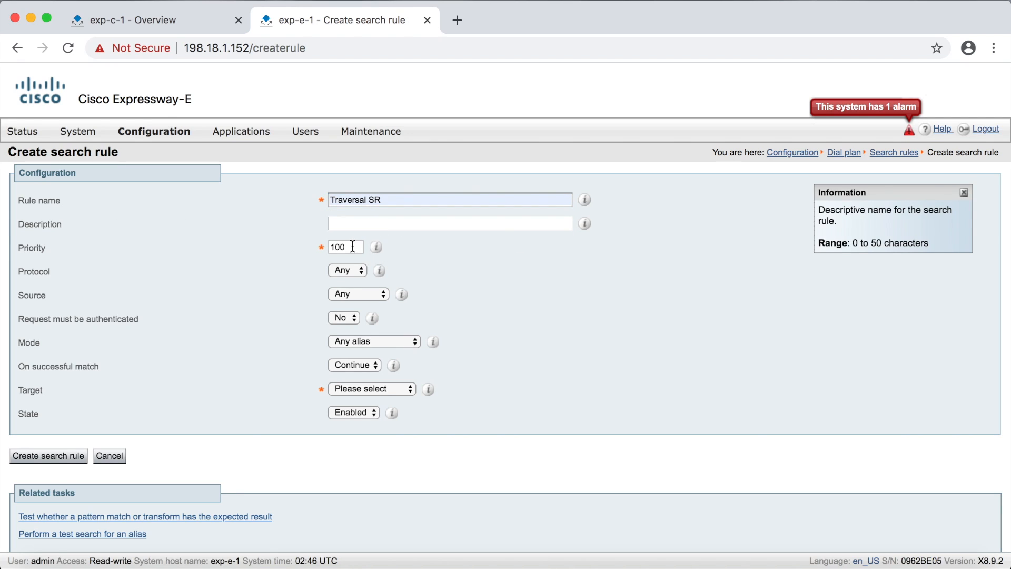
pyautogui.write('200')
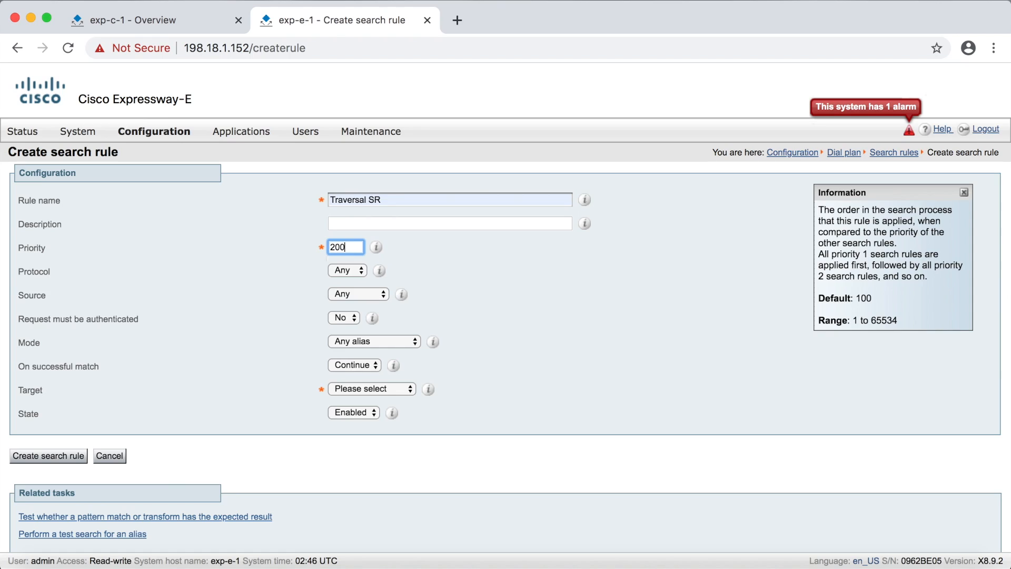
pyautogui.moveTo(525, 276)
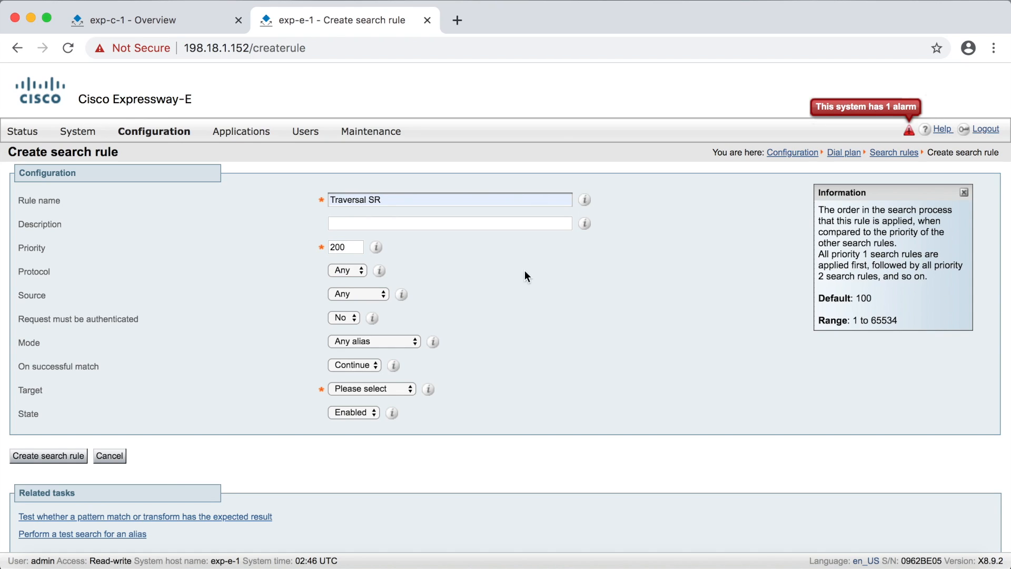
pyautogui.moveTo(470, 357)
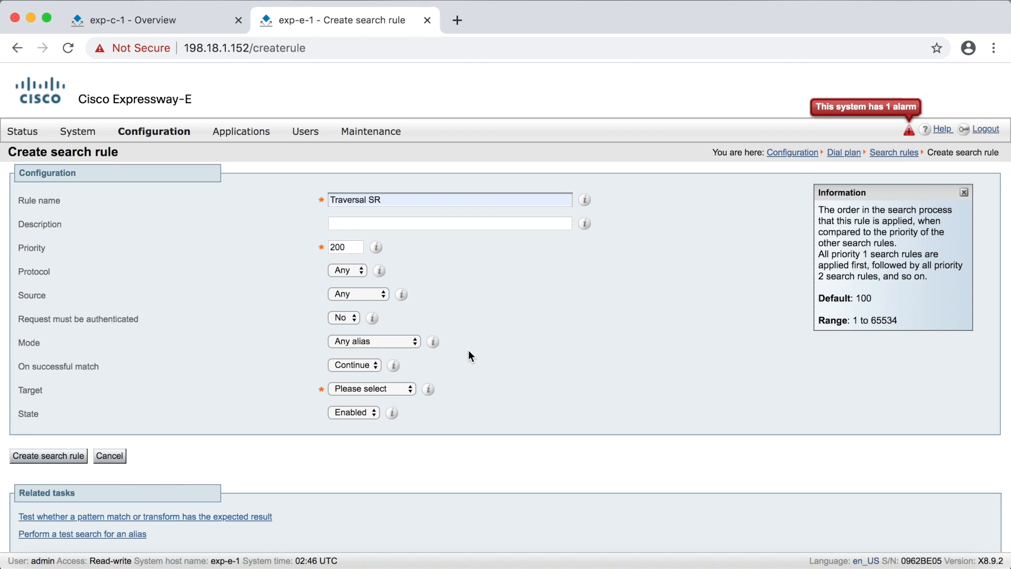
pyautogui.moveTo(468, 360)
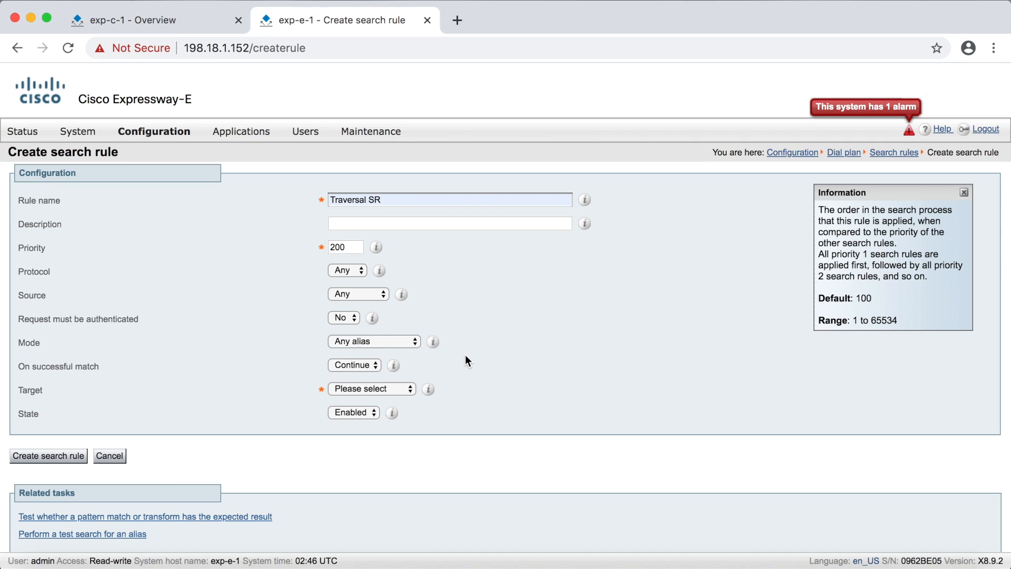
pyautogui.click(371, 388)
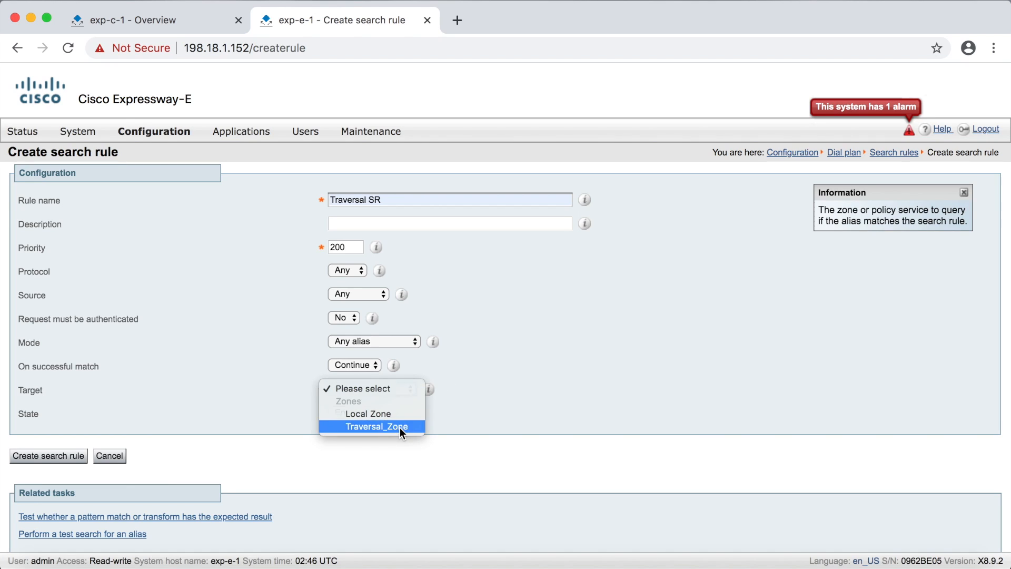
pyautogui.click(376, 427)
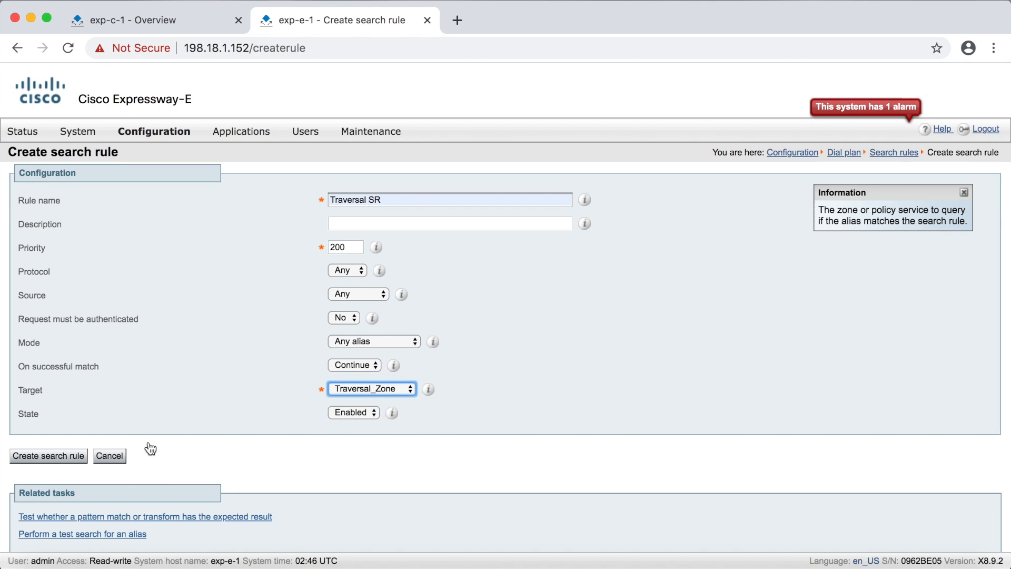
pyautogui.click(48, 455)
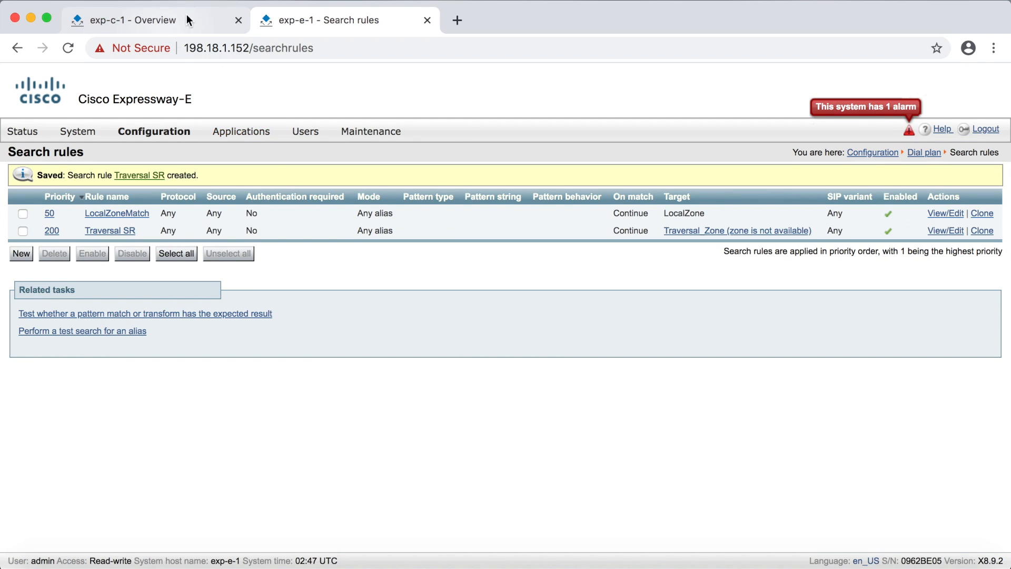
# Switch to Expressway-C and open the zones list
pyautogui.click(129, 20)
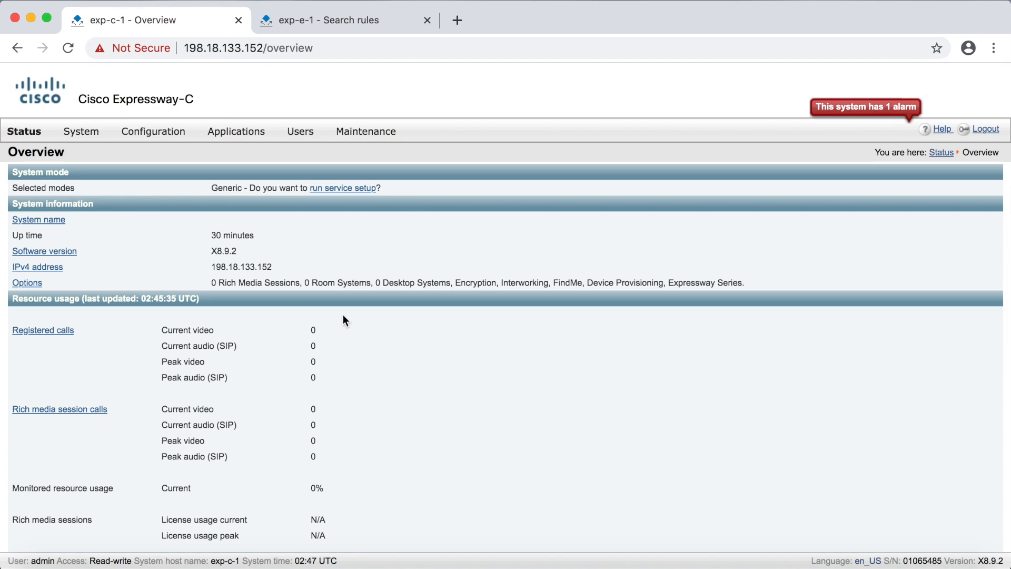
pyautogui.moveTo(205, 106)
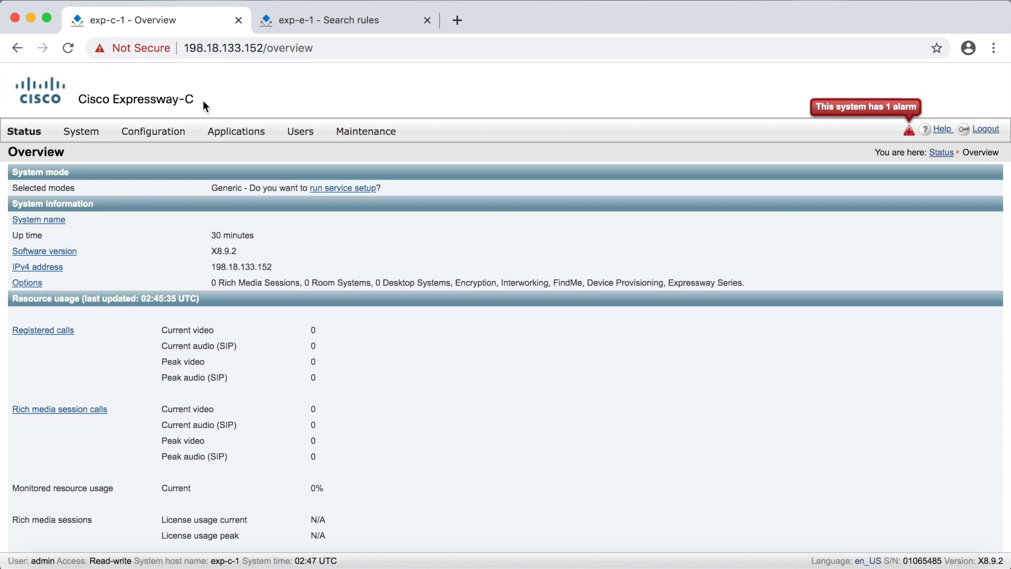
pyautogui.click(153, 132)
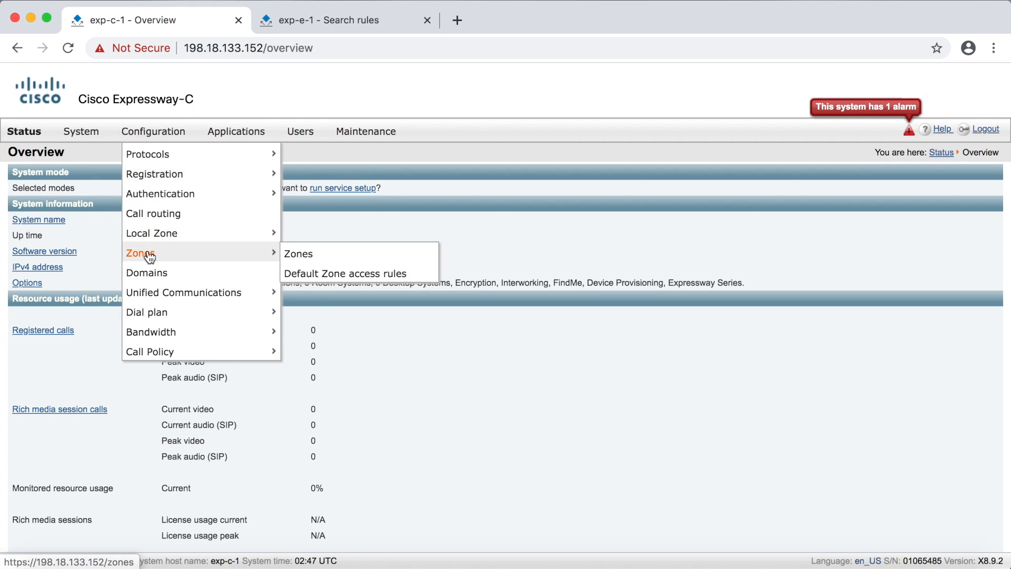
pyautogui.click(297, 253)
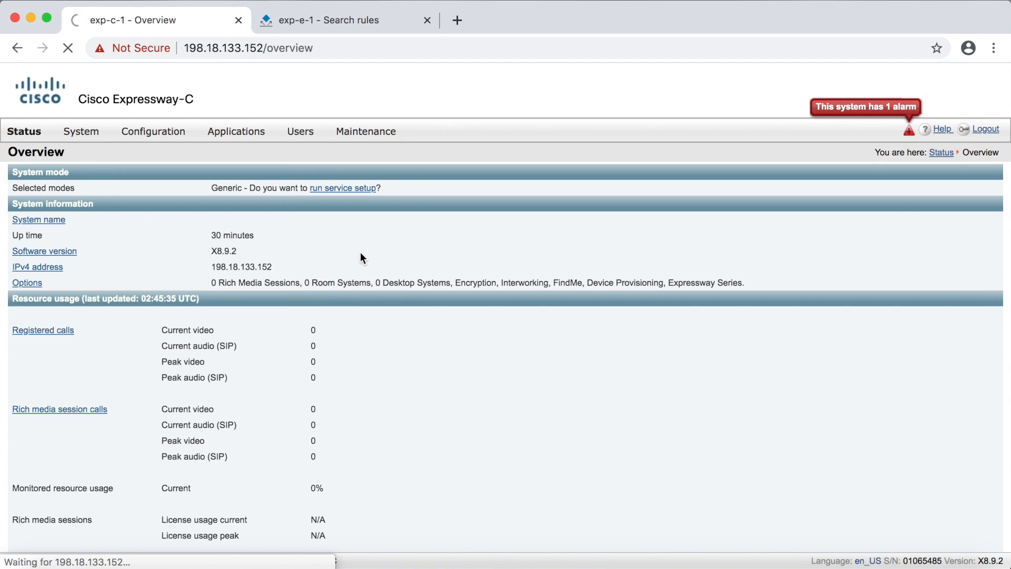
pyautogui.click(152, 132)
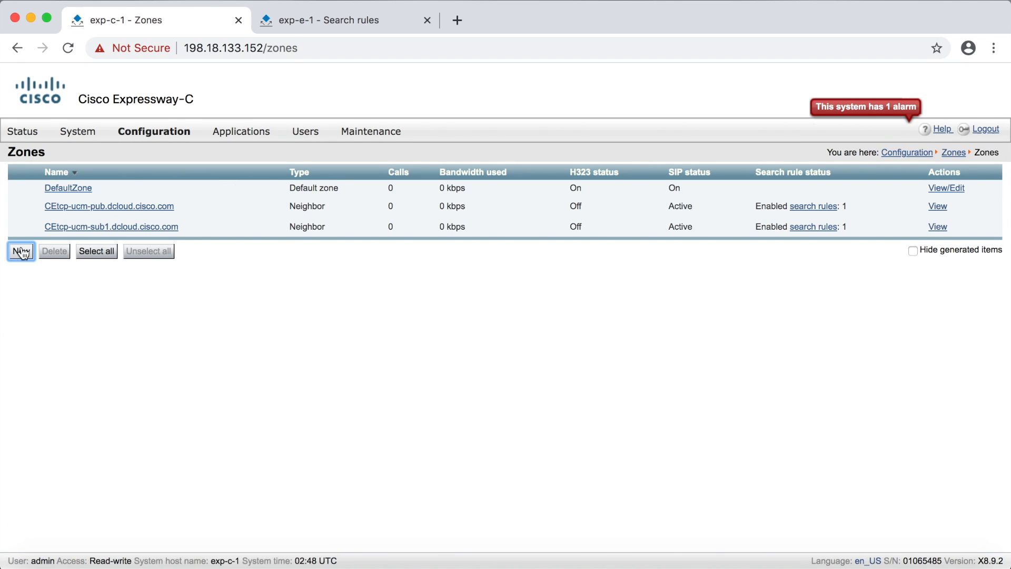
# Start zone Travesal_Zone of type Traversal client with username cisco and password
pyautogui.click(21, 250)
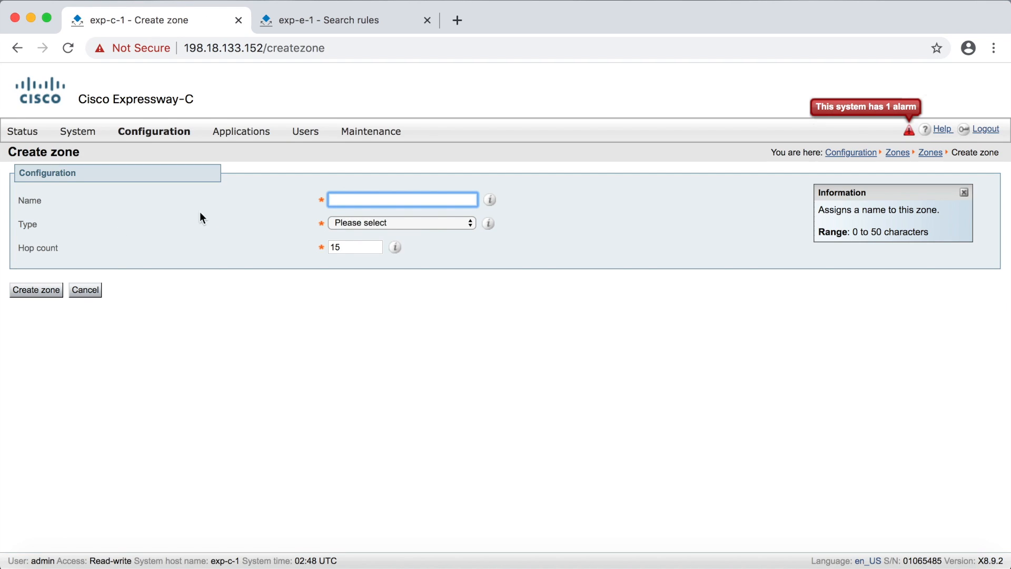
pyautogui.write('Tra')
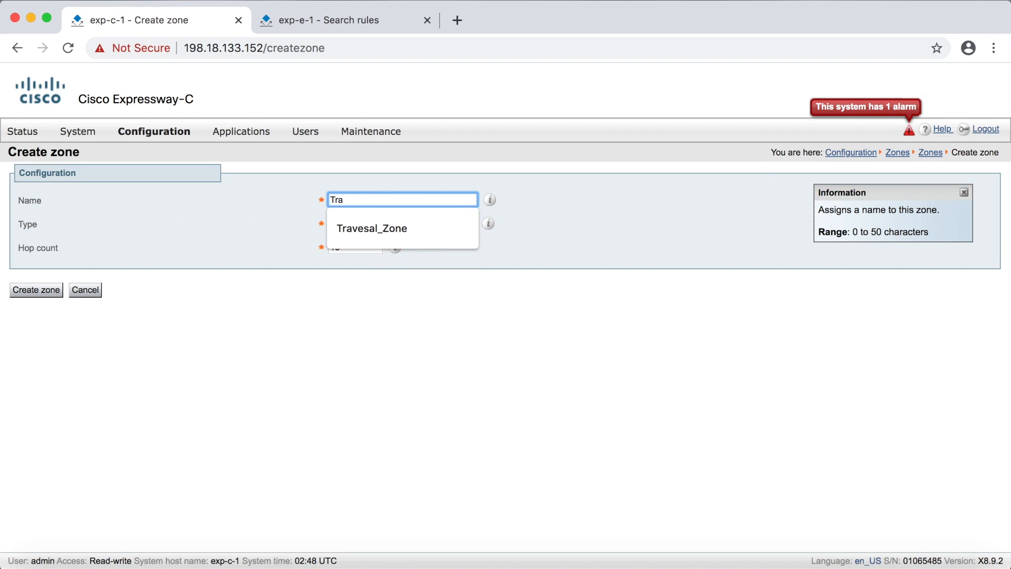
pyautogui.click(400, 224)
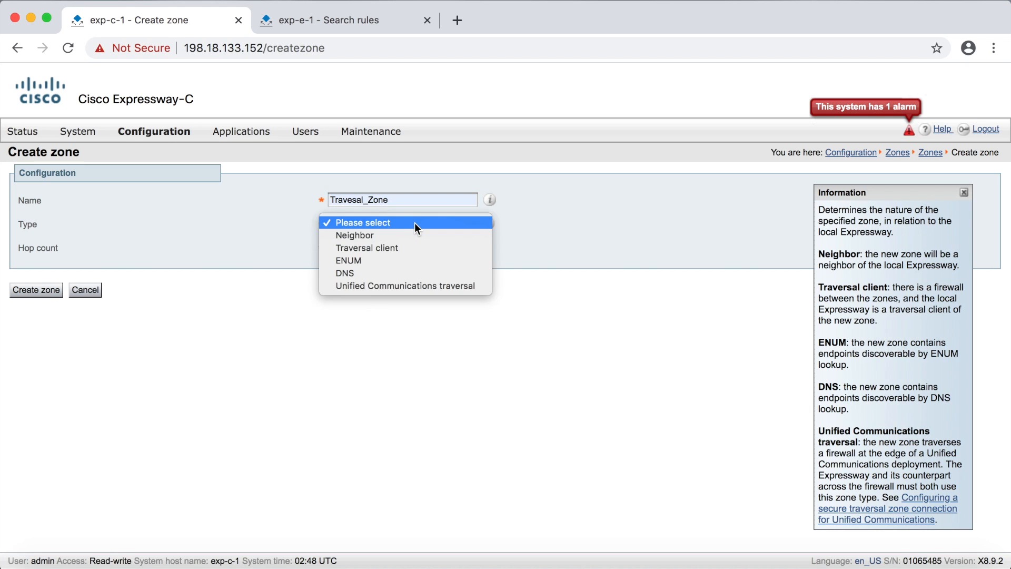
pyautogui.click(367, 248)
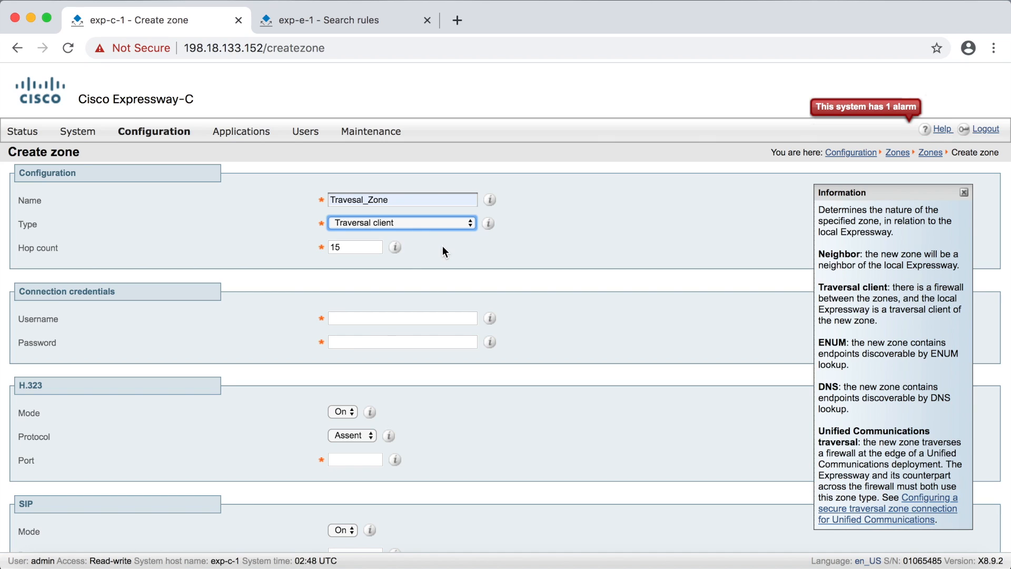
pyautogui.scroll(-3)
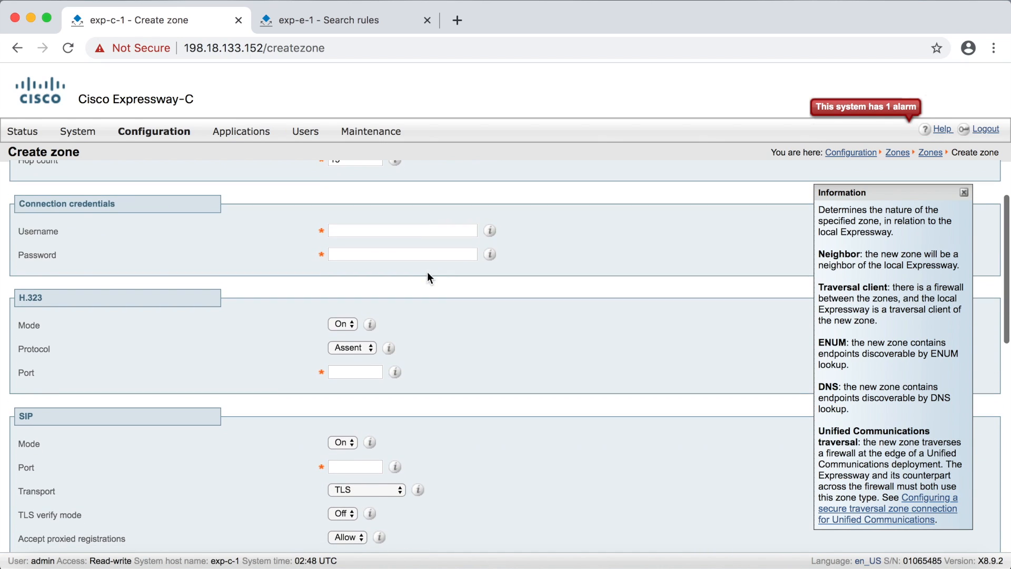
pyautogui.click(403, 231)
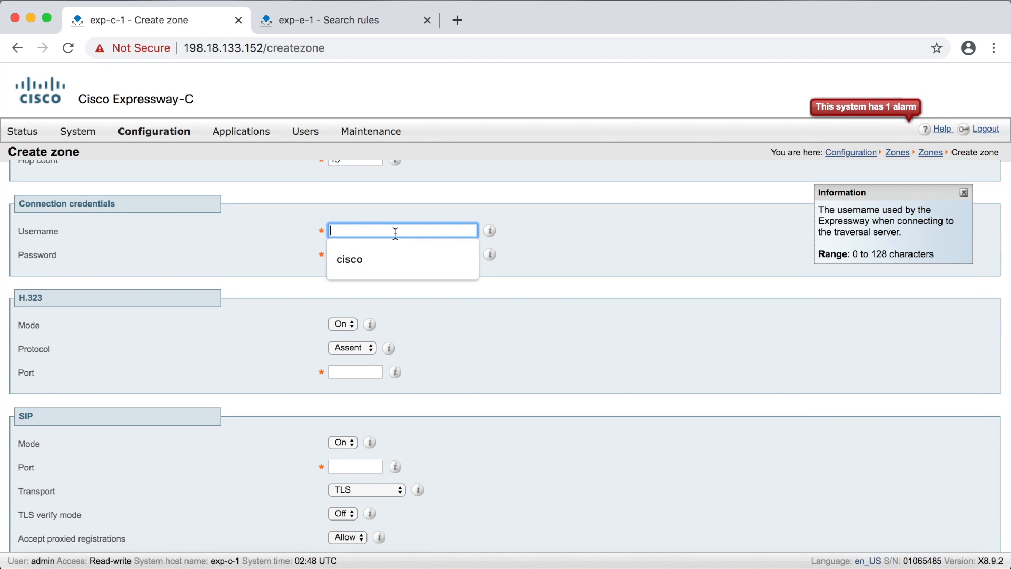
pyautogui.click(402, 253)
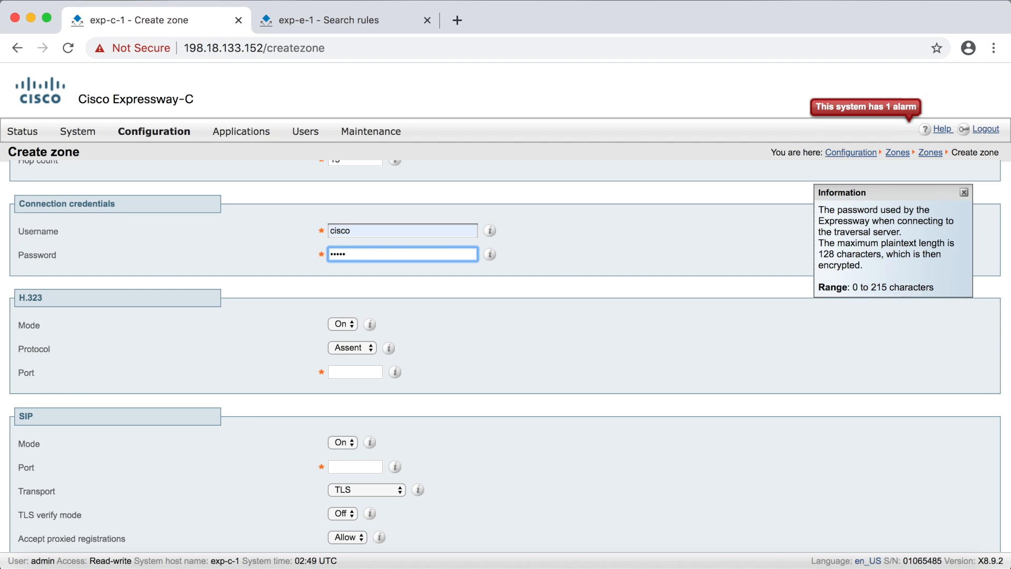
# Set the H.323 port to 6001 and SIP port to 7001
pyautogui.scroll(-3)
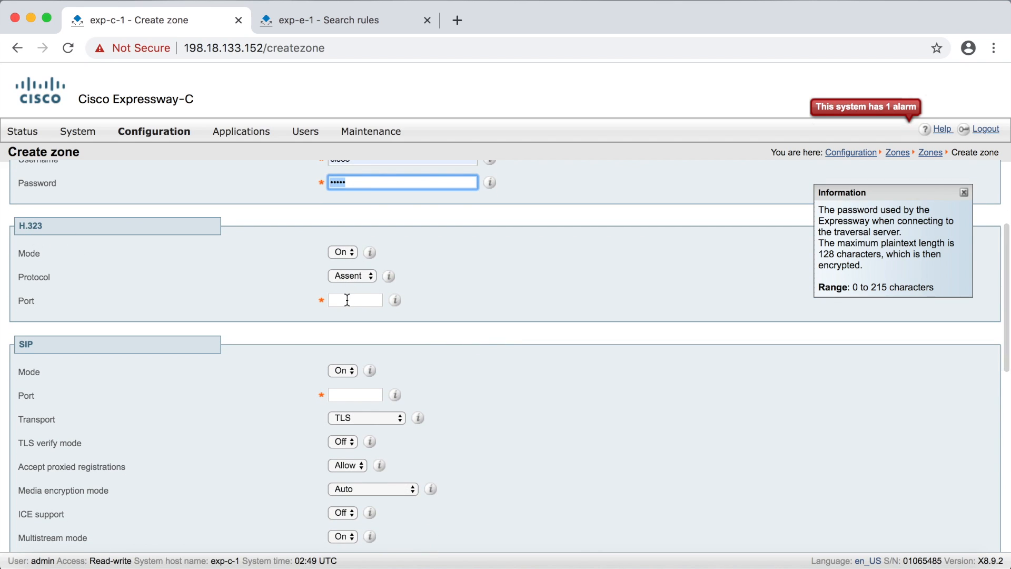
pyautogui.write('6001')
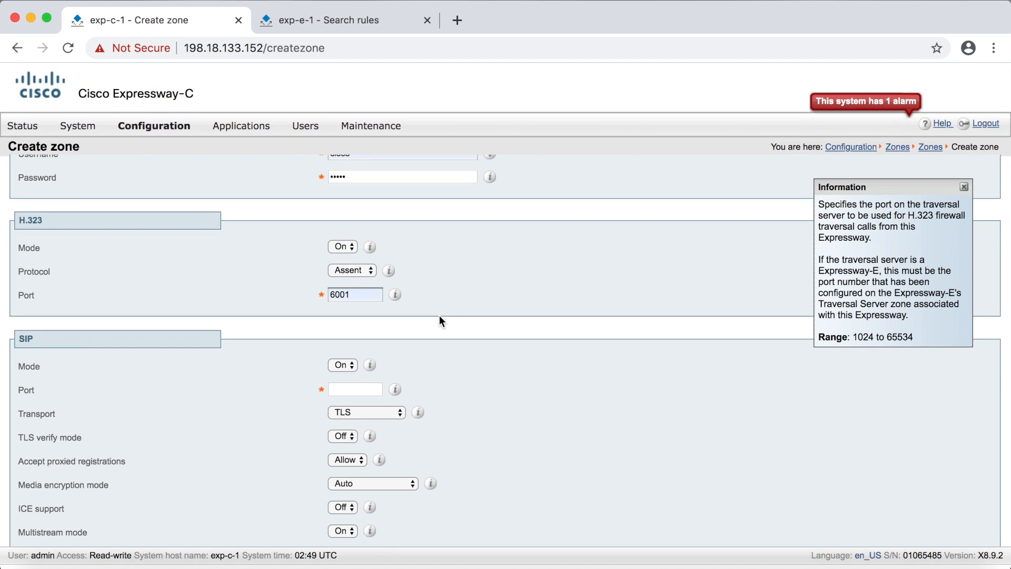
pyautogui.write('7001')
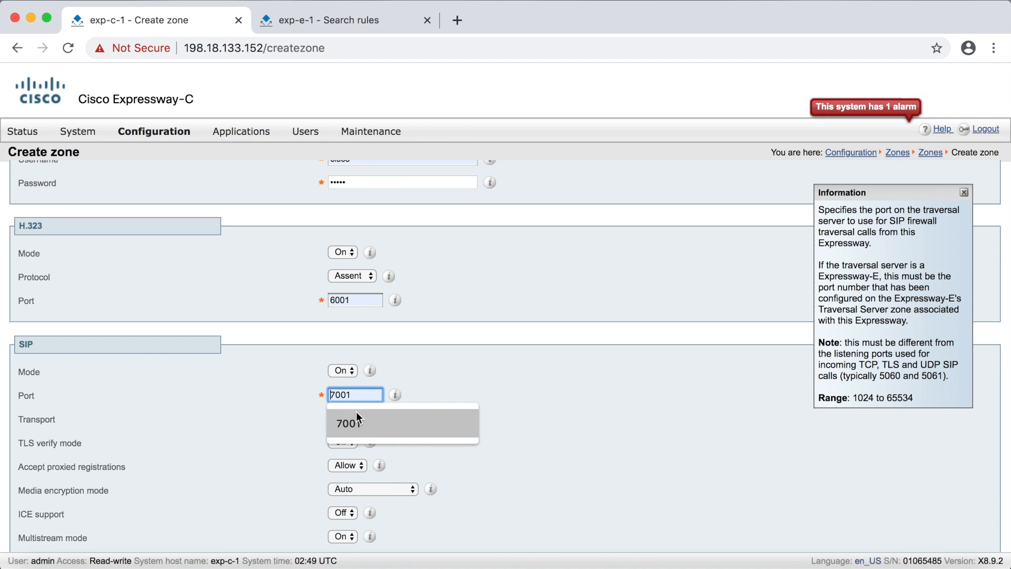
# Treat messages as authenticated, set Peer 1 to 198.18.1.152, and create the zone
pyautogui.scroll(-3)
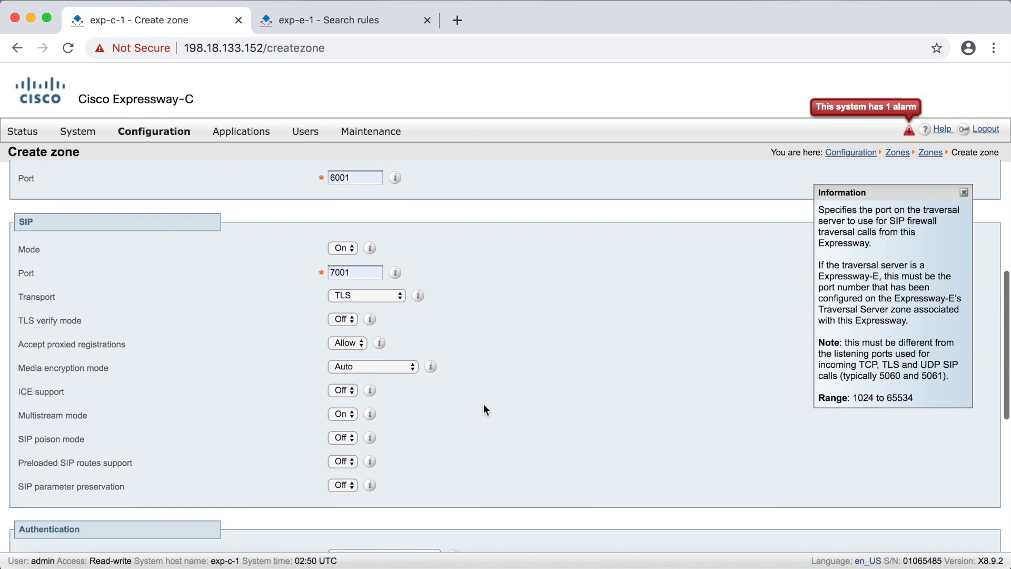
pyautogui.scroll(-3)
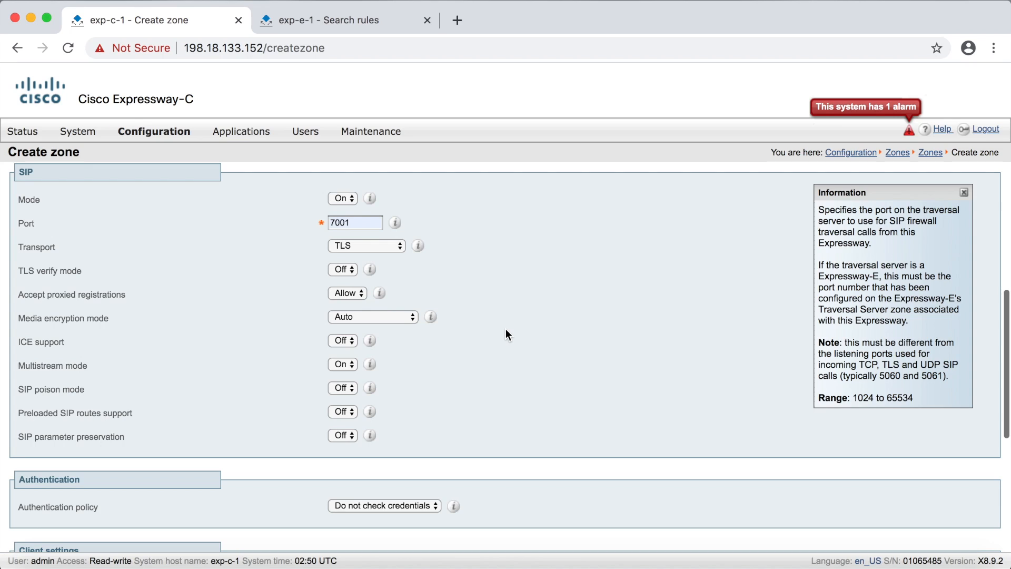
pyautogui.scroll(-3)
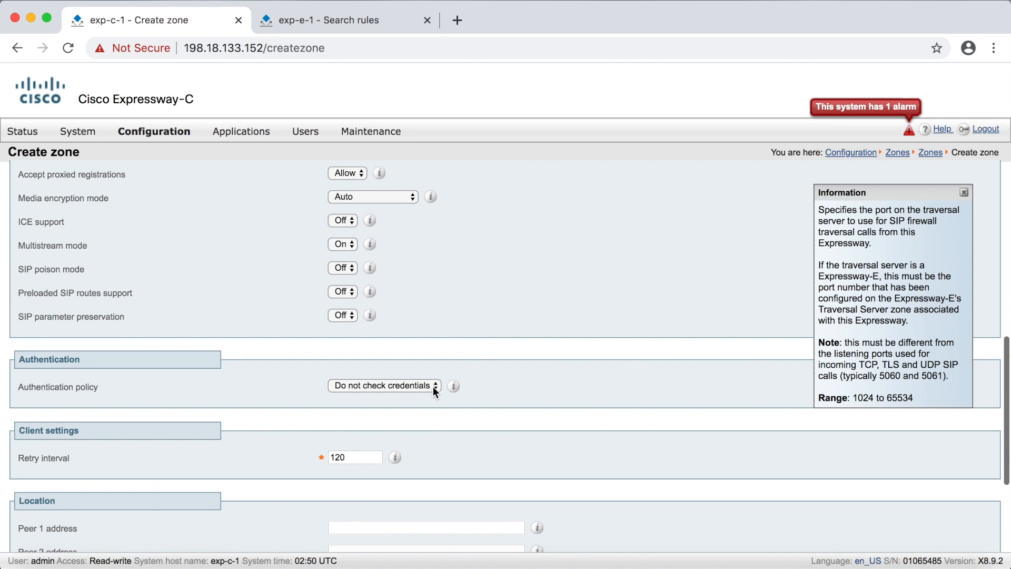
pyautogui.click(384, 385)
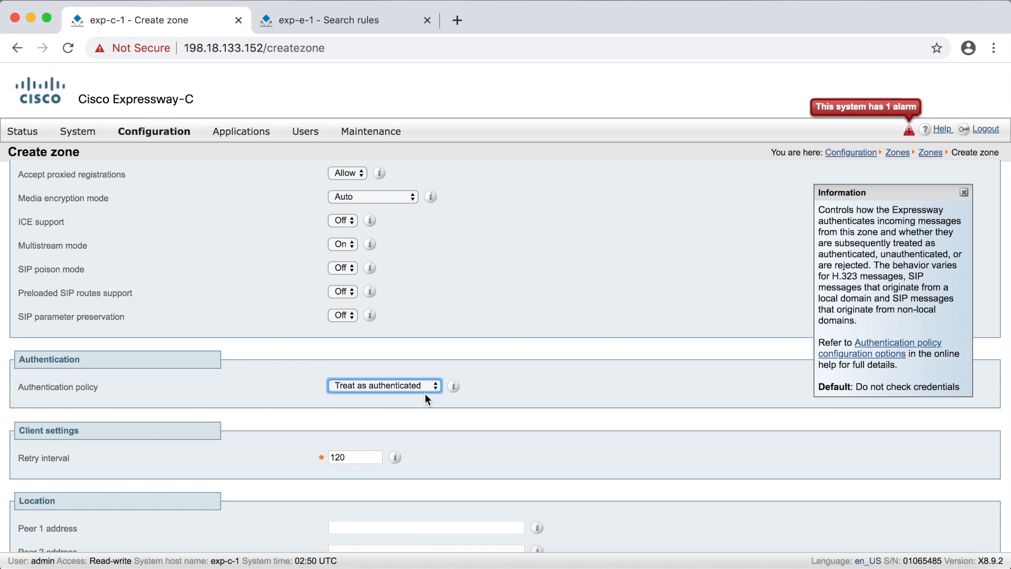
pyautogui.moveTo(479, 388)
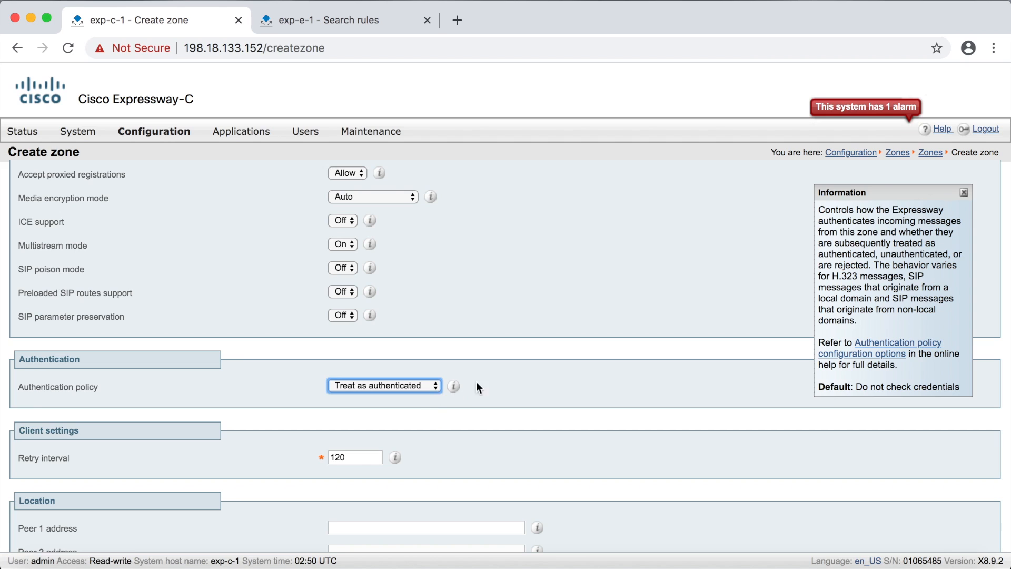
pyautogui.scroll(-3)
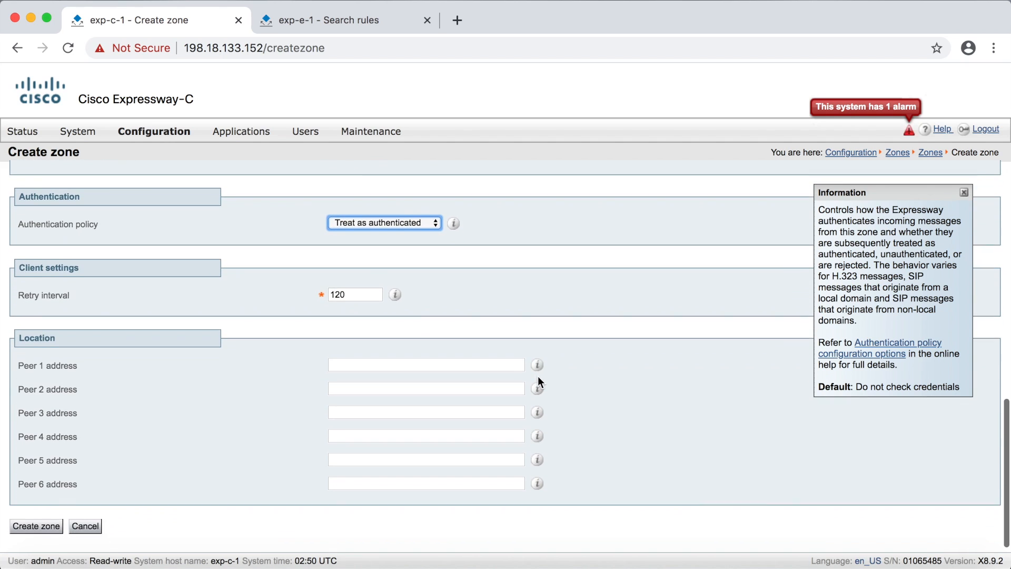
pyautogui.write('198.18.1.152')
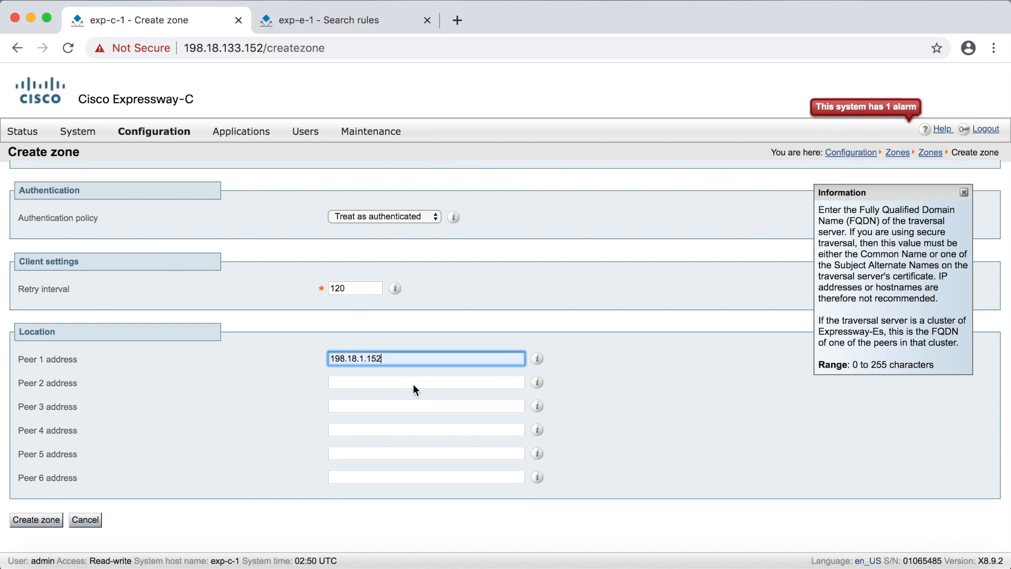
pyautogui.moveTo(45, 529)
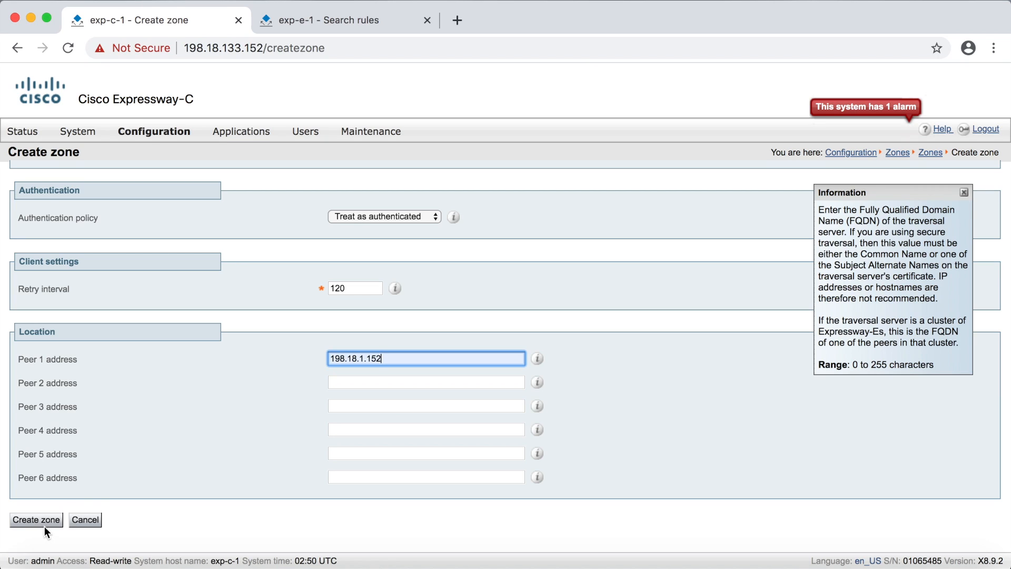
pyautogui.click(35, 520)
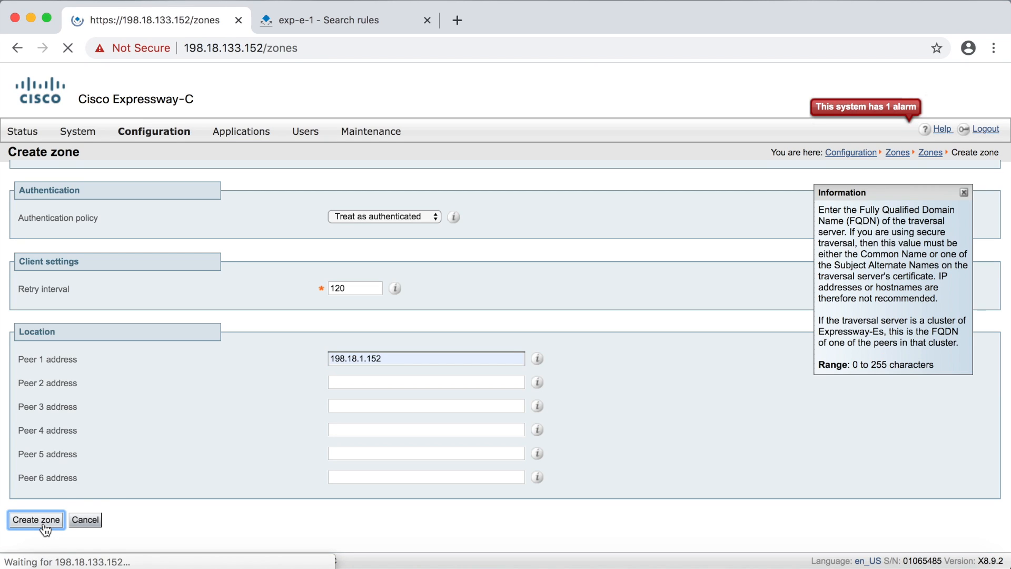
# Confirm Travesal_Zone is listed and open its search rules list
pyautogui.click(36, 519)
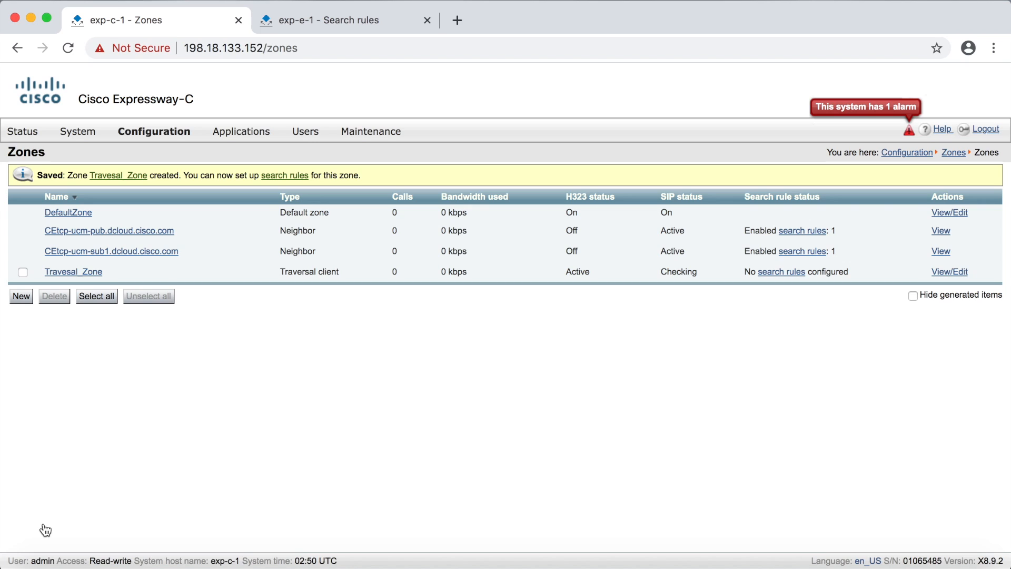
pyautogui.moveTo(580, 331)
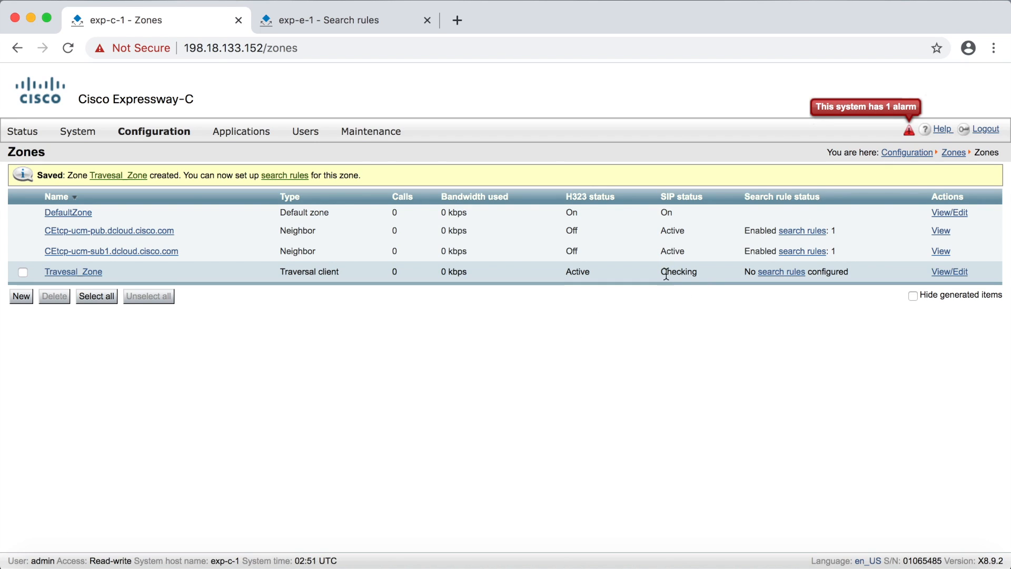
pyautogui.click(241, 48)
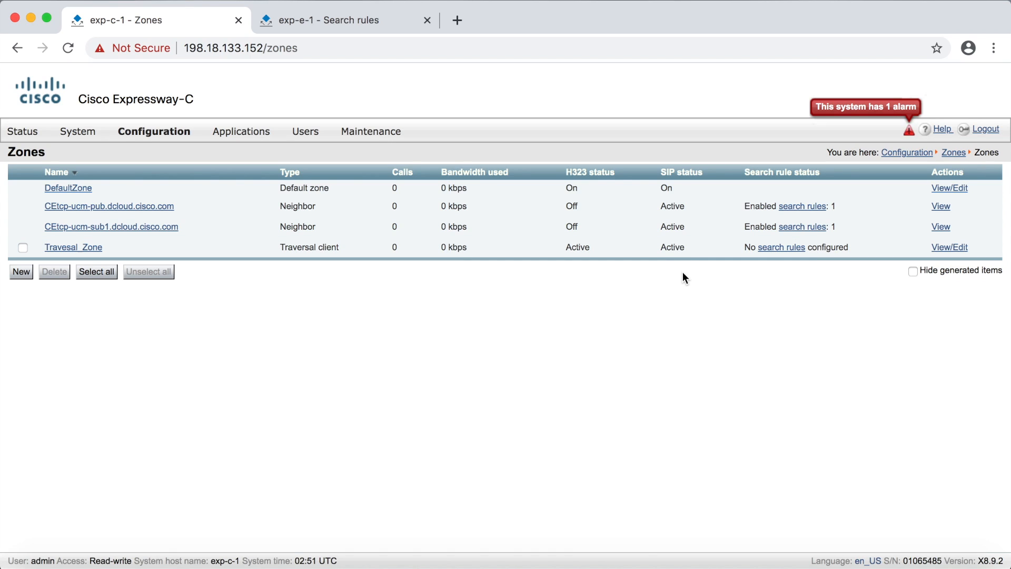
pyautogui.moveTo(779, 247)
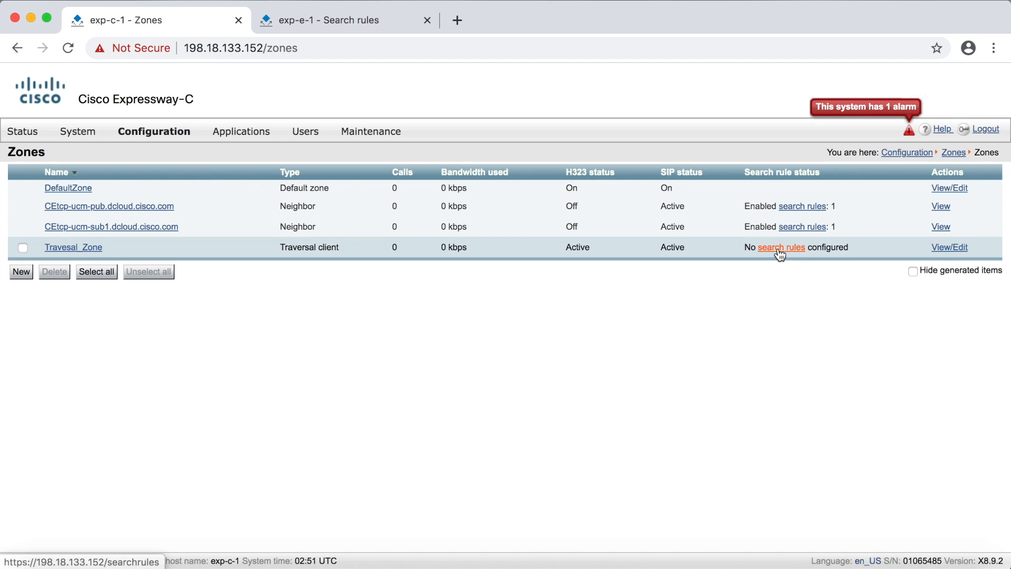
pyautogui.click(780, 248)
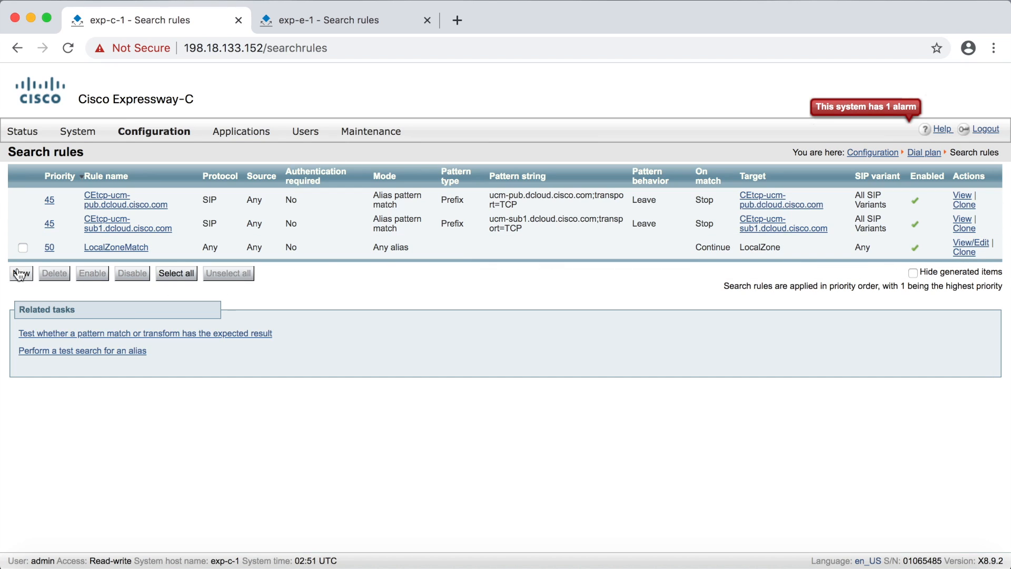
# Save search rule 'Traversal SR' with priority 200 targeting Travesal_Zone
pyautogui.click(20, 273)
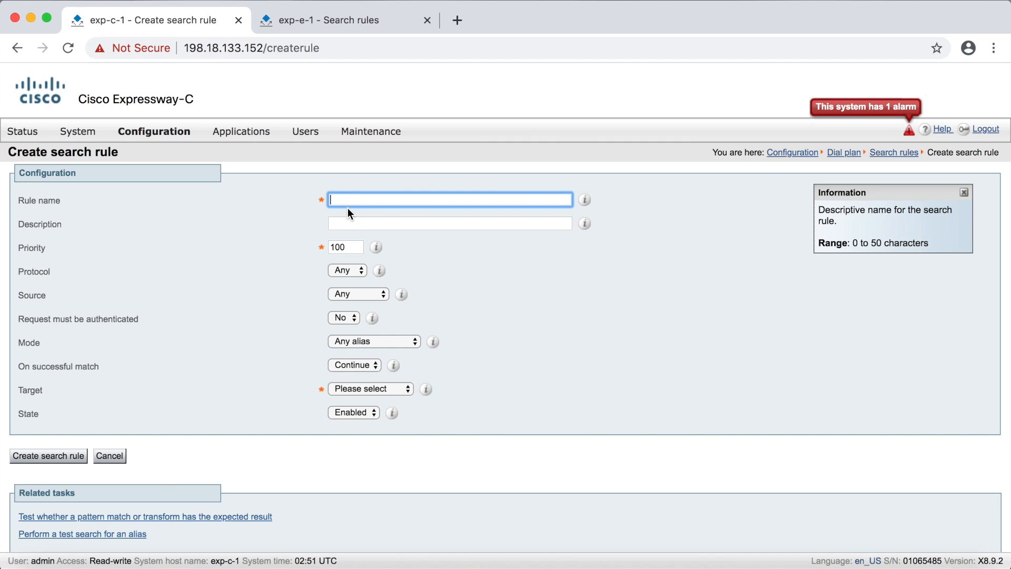
pyautogui.write('Traversal SR')
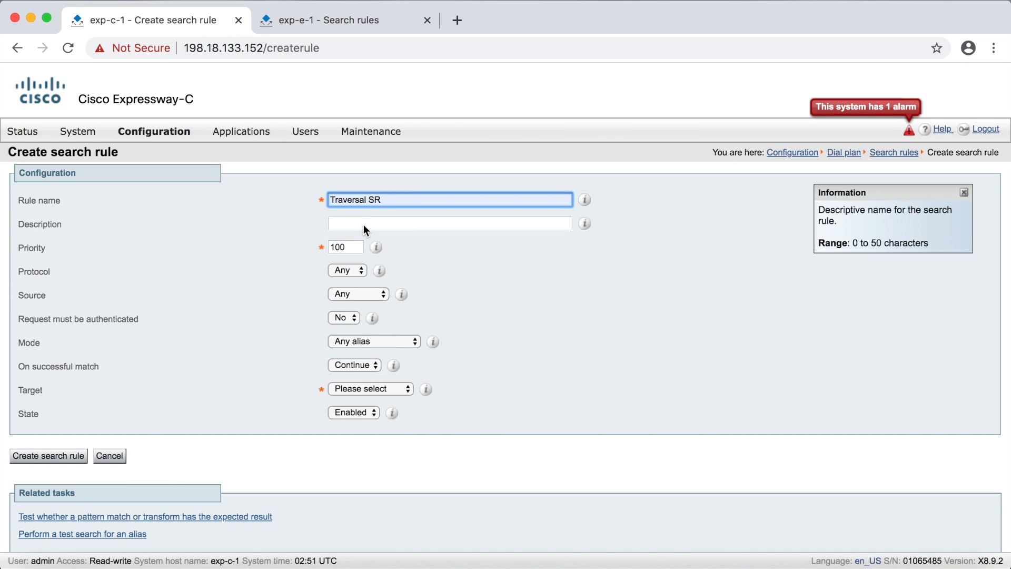
pyautogui.click(345, 247)
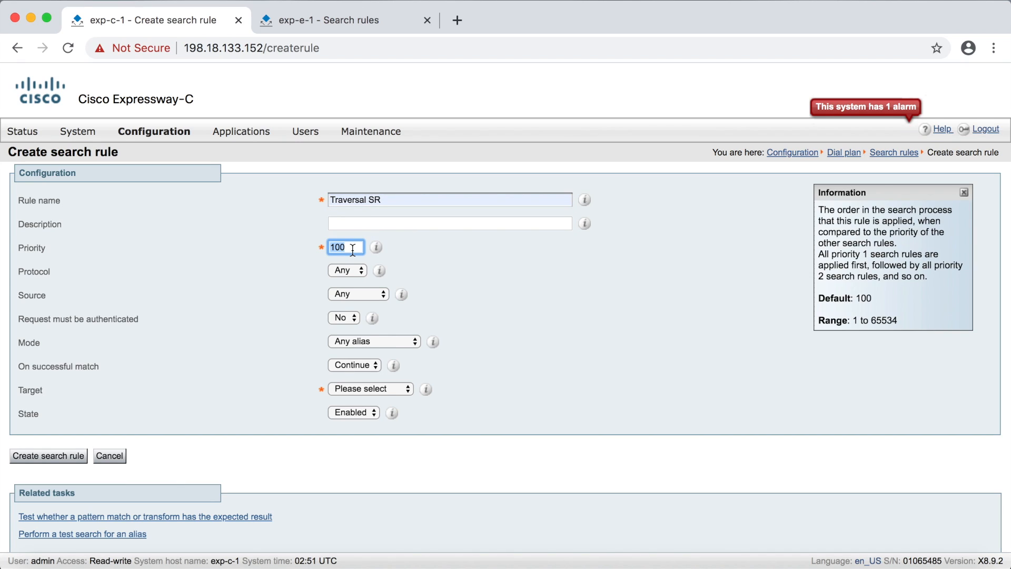
pyautogui.write('200')
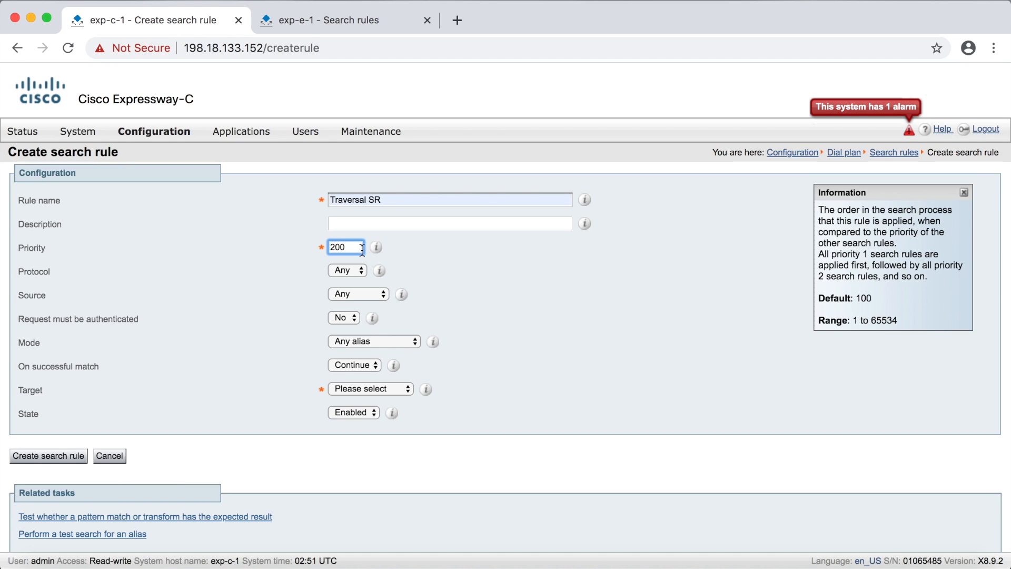
pyautogui.moveTo(483, 348)
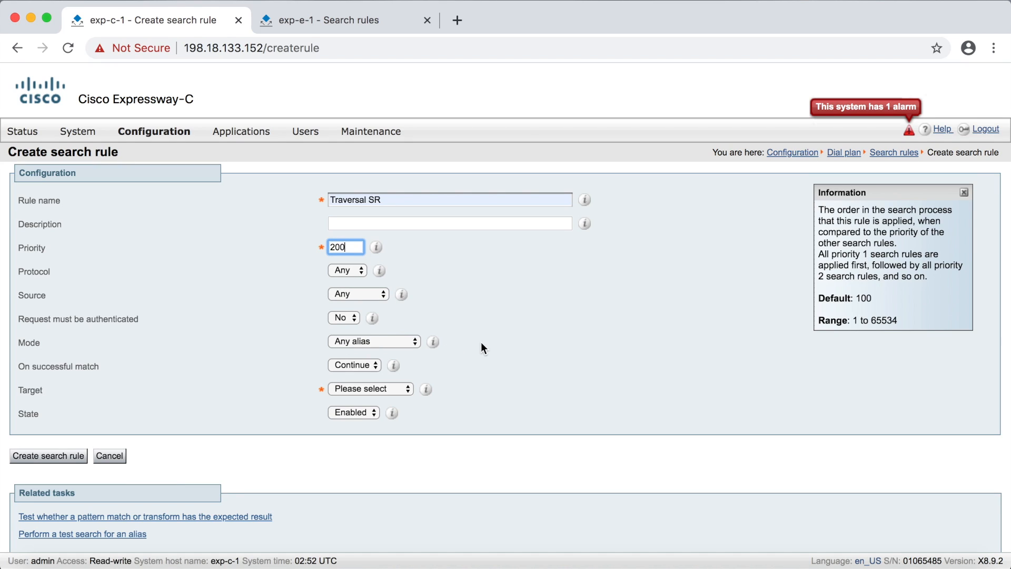
pyautogui.click(371, 388)
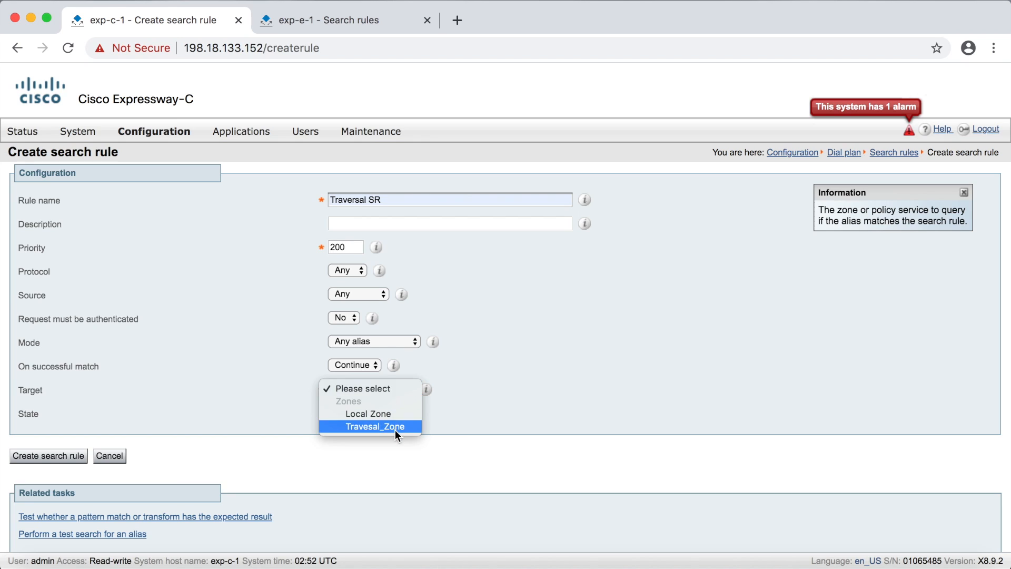
pyautogui.click(48, 455)
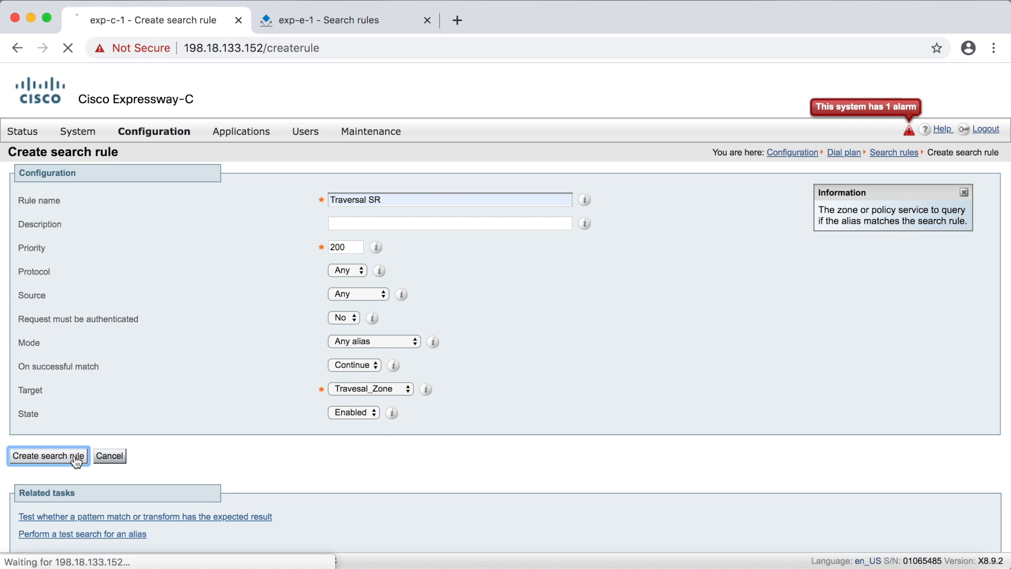
pyautogui.click(49, 455)
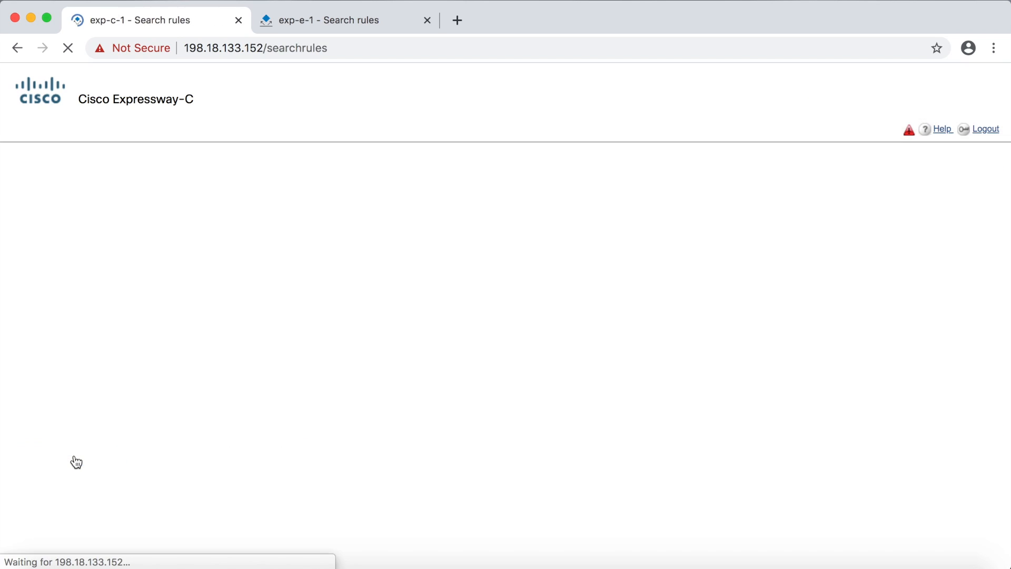